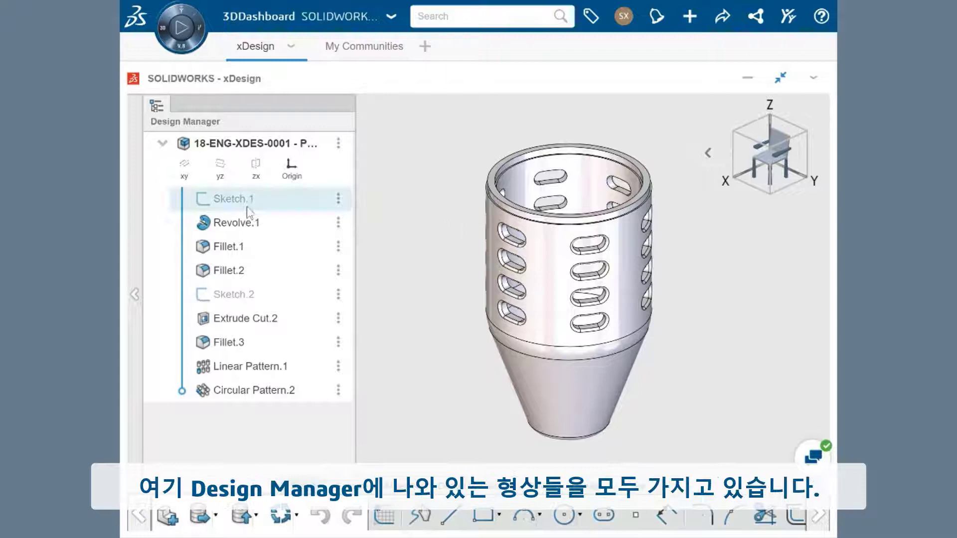
# - Roll the history back above Fillet.3 and suppress Fillet.2 on the slotted cylinder
pyautogui.click(254, 390)
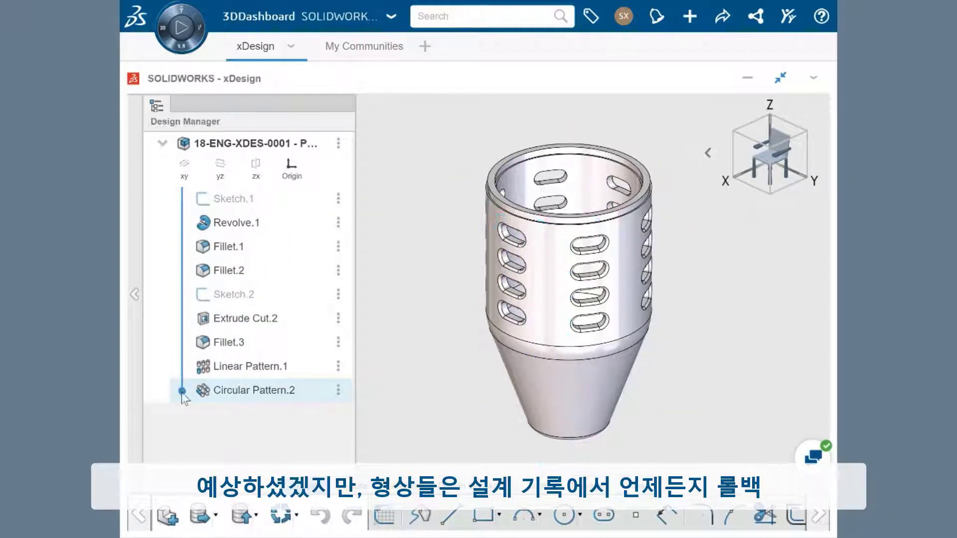
pyautogui.click(233, 294)
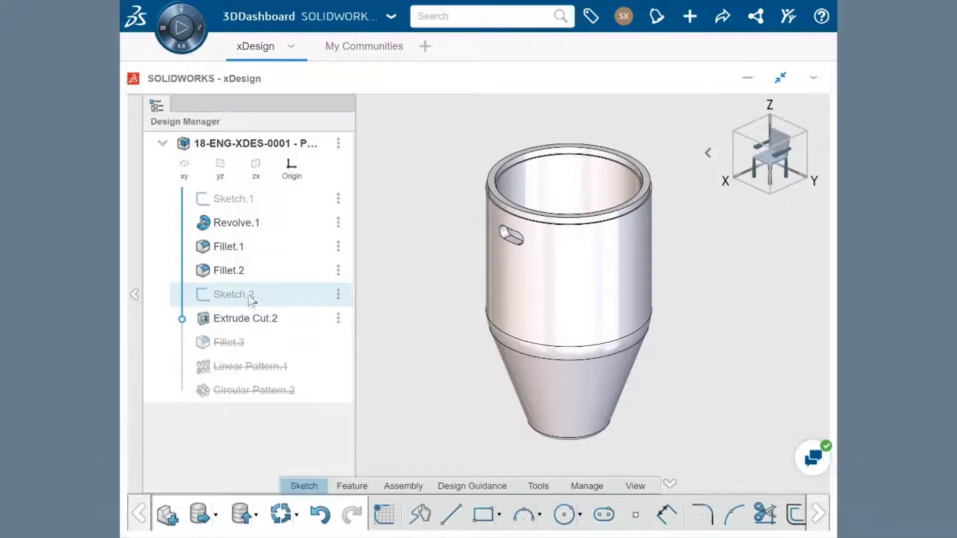
pyautogui.click(229, 270)
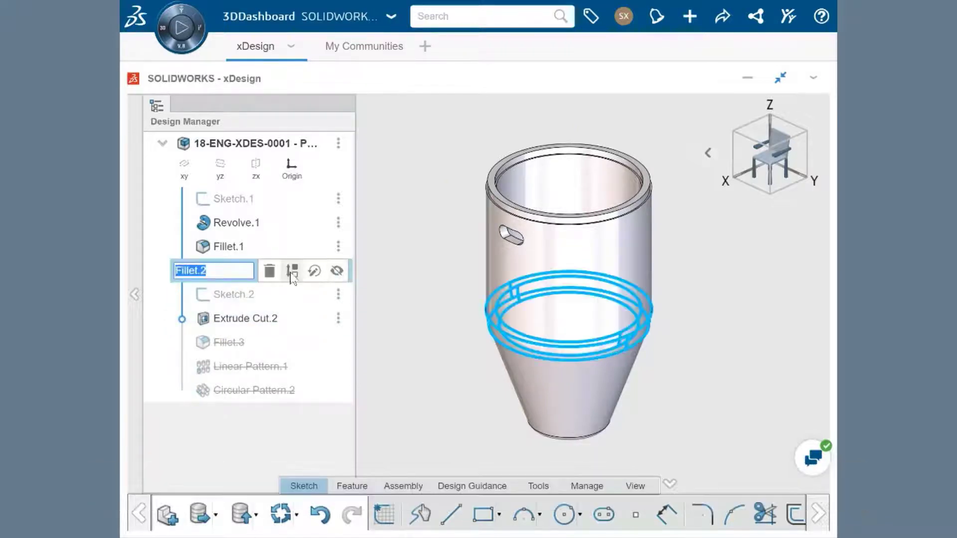
pyautogui.click(230, 294)
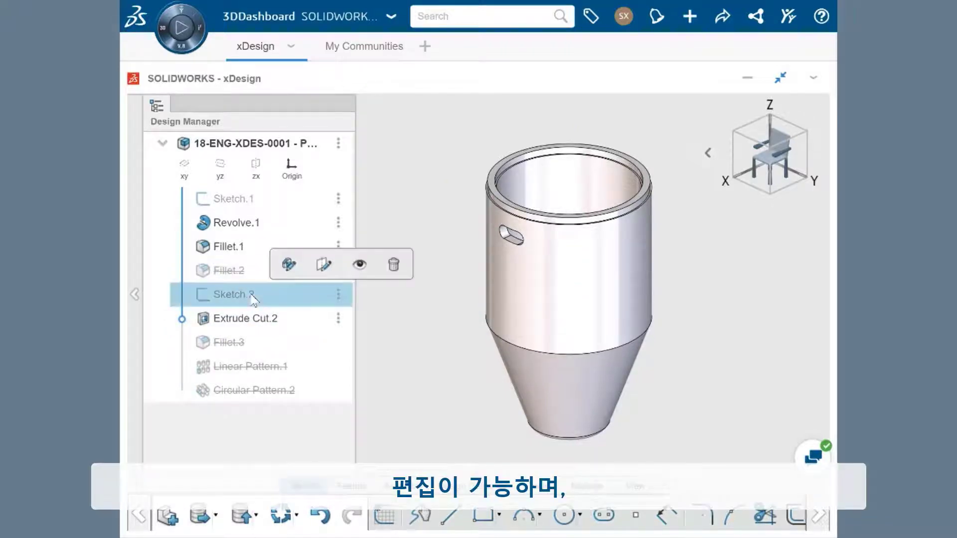
# - Edit Sketch.2 briefly, exit it and let the part rebuild with later features
pyautogui.click(288, 264)
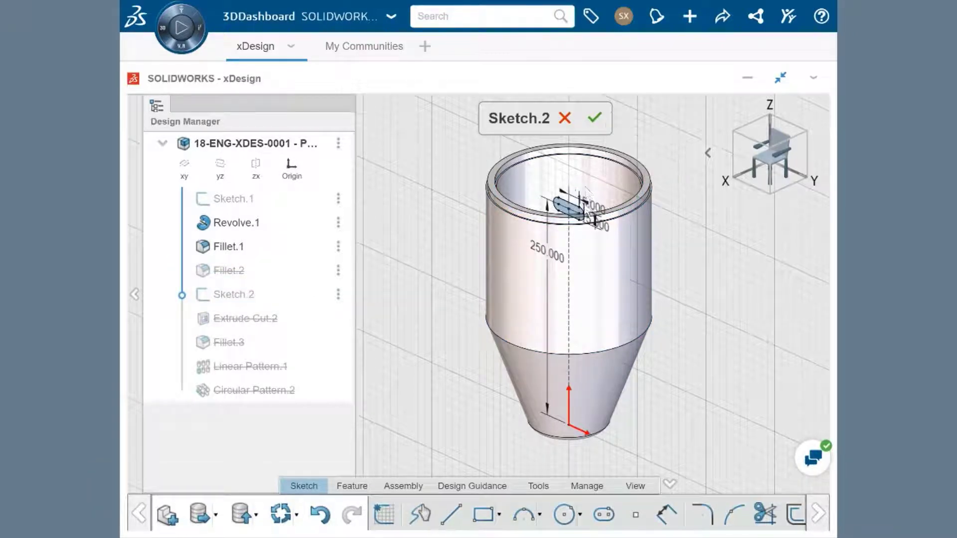
pyautogui.click(592, 118)
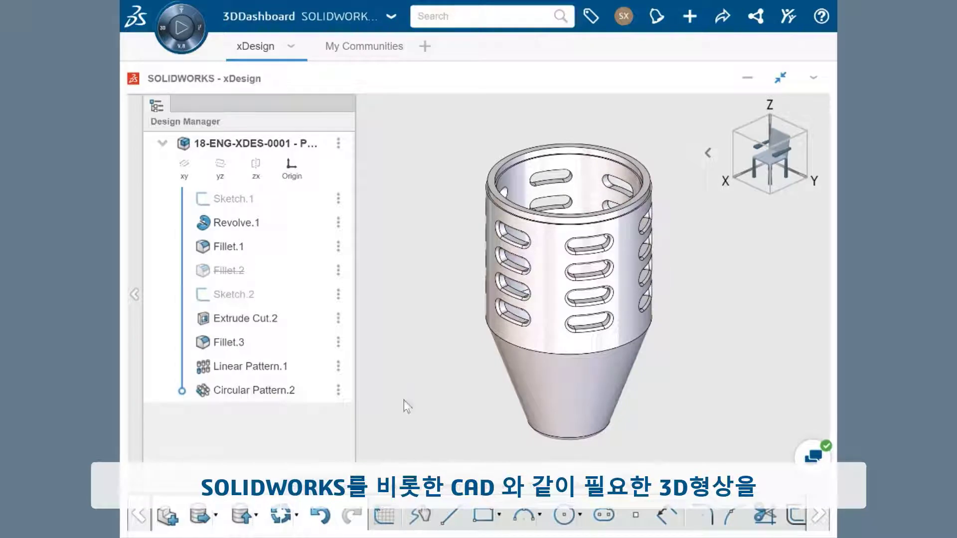
# - Show the Feature toolbar commands before opening the multibody gear part
pyautogui.click(372, 522)
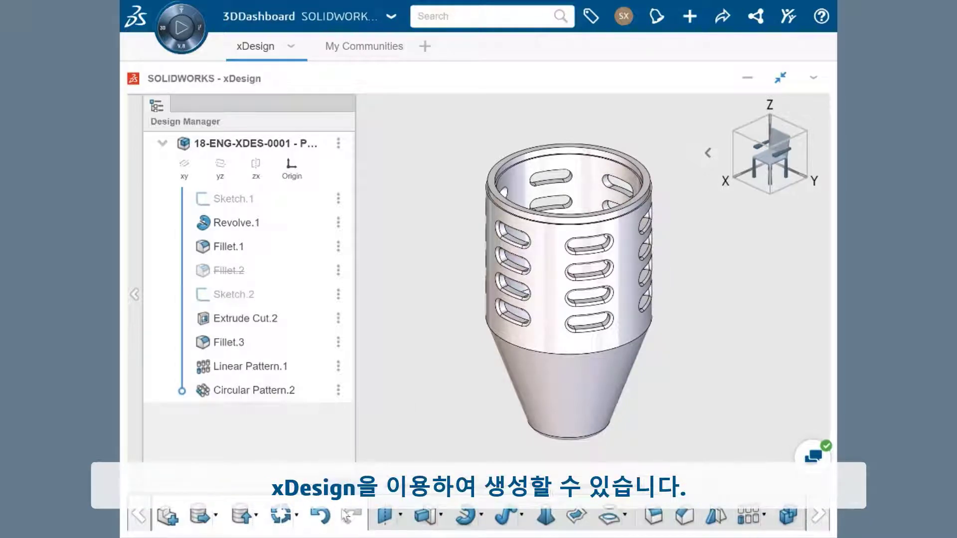
pyautogui.moveTo(384, 517)
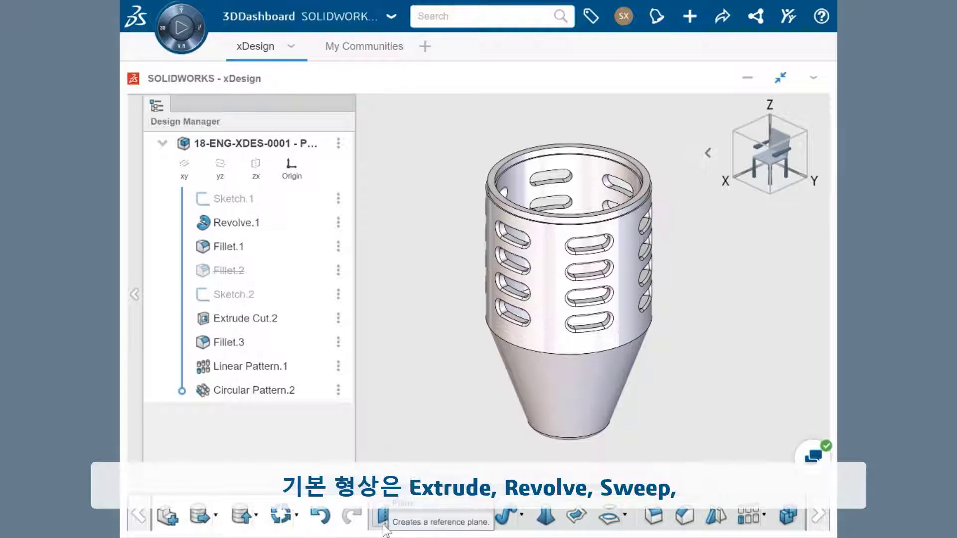
pyautogui.moveTo(464, 524)
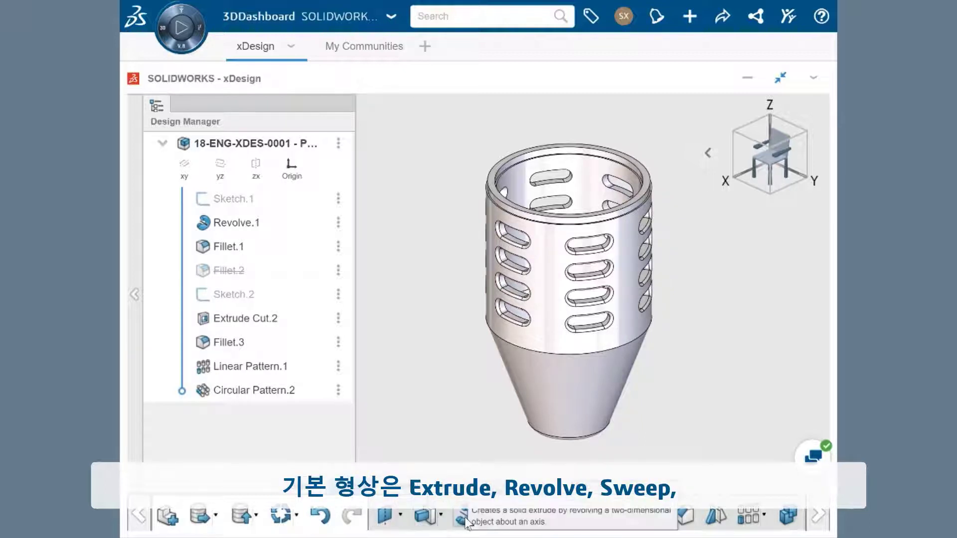
pyautogui.moveTo(541, 518)
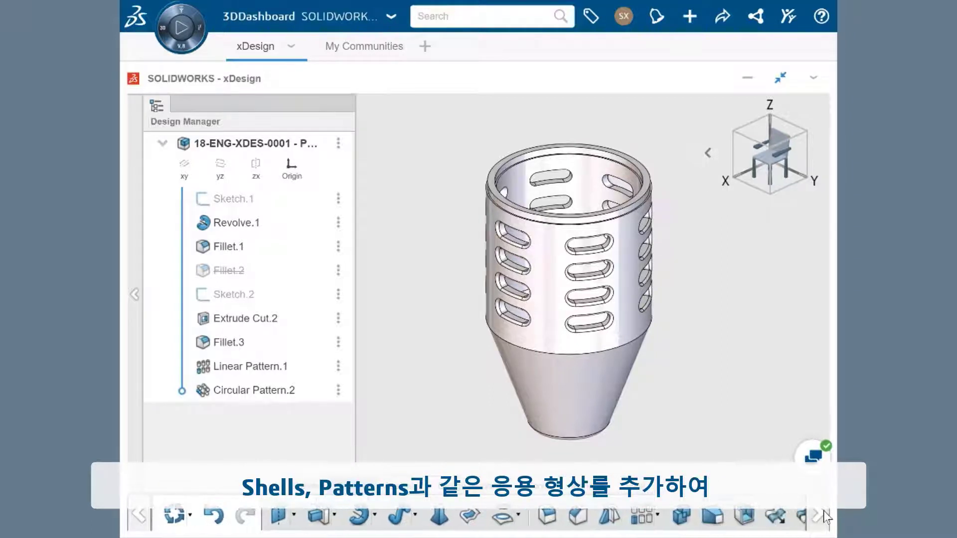
pyautogui.moveTo(539, 516)
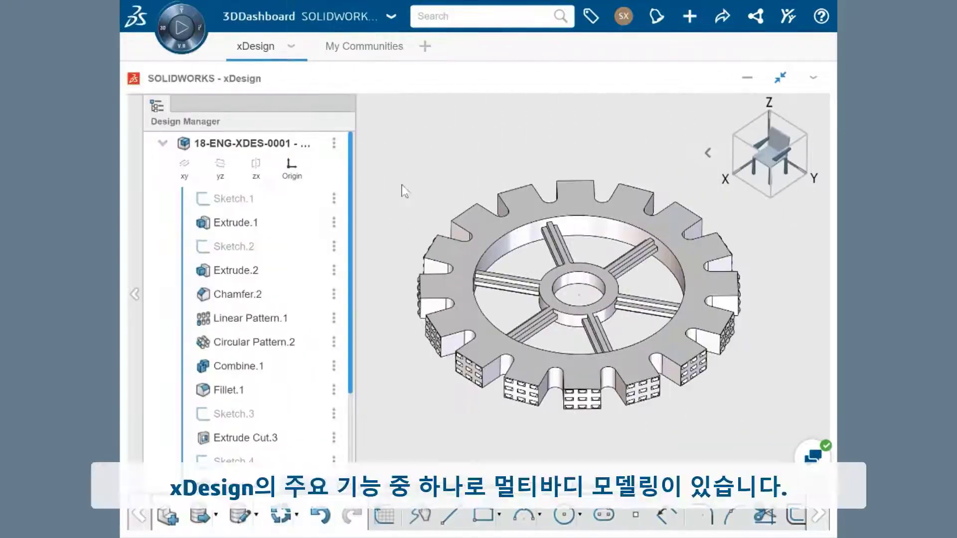
# - Move the rollback bar to Linear Pattern.1, then to Circular Pattern.2 on the gear
pyautogui.scroll(-3)
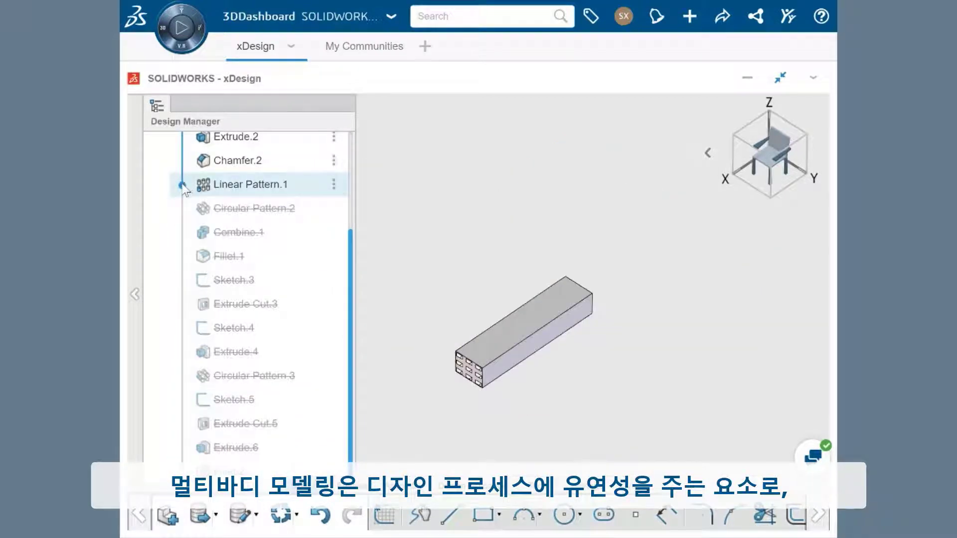
pyautogui.click(254, 208)
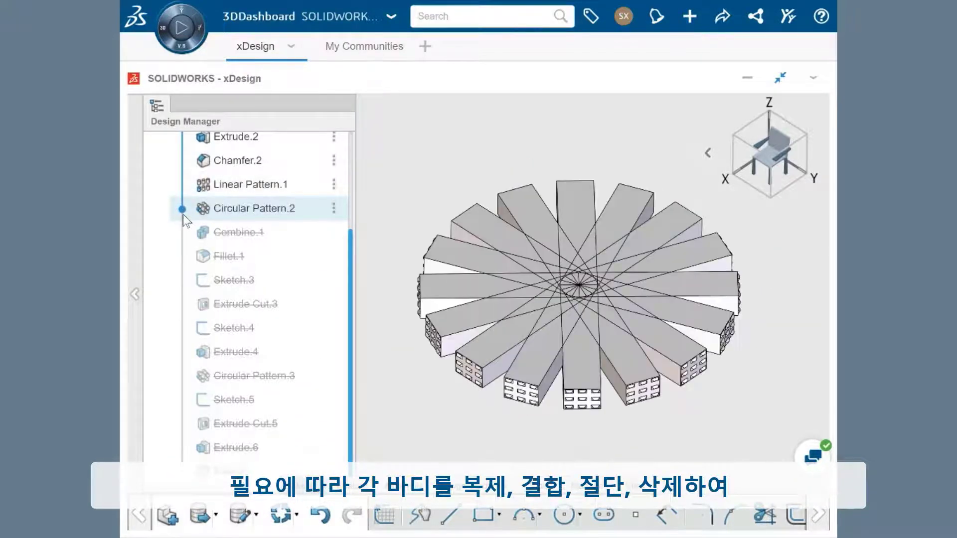
pyautogui.click(230, 256)
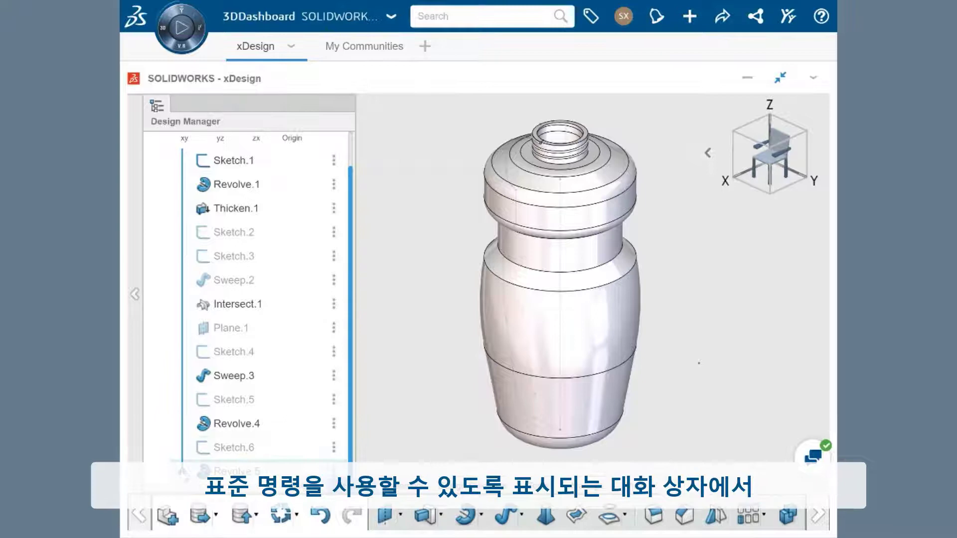
# - Review Revolve.1's Surface revolve about the Z-axis and close its panel
pyautogui.click(236, 184)
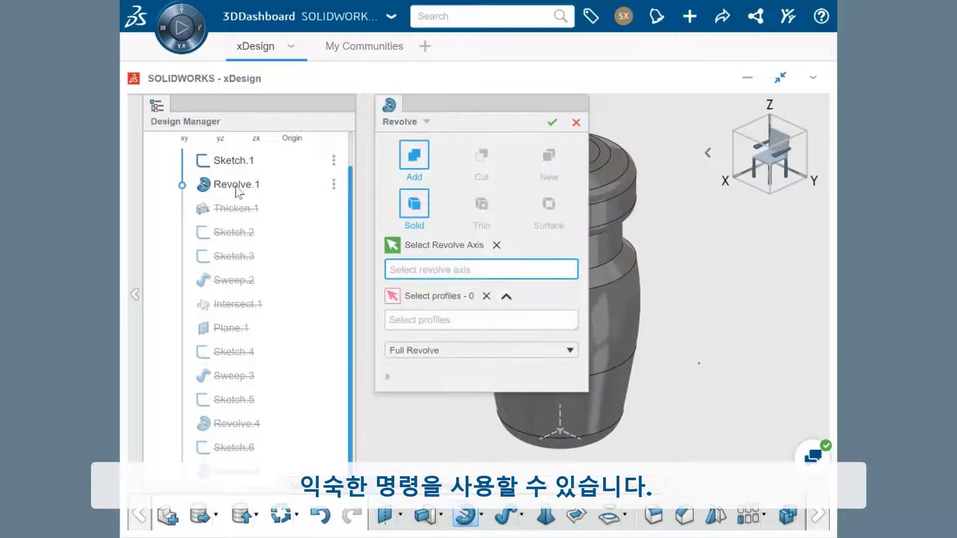
pyautogui.click(548, 204)
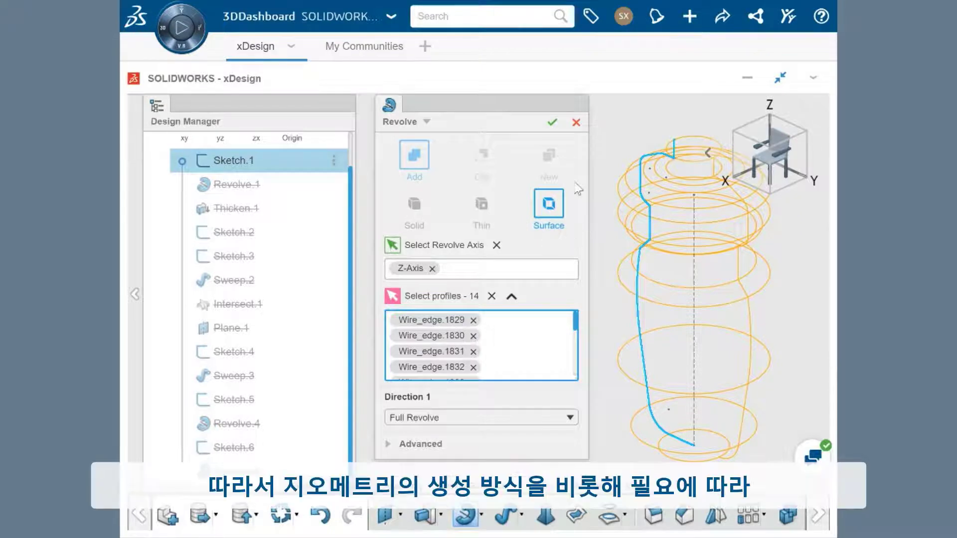
pyautogui.click(552, 122)
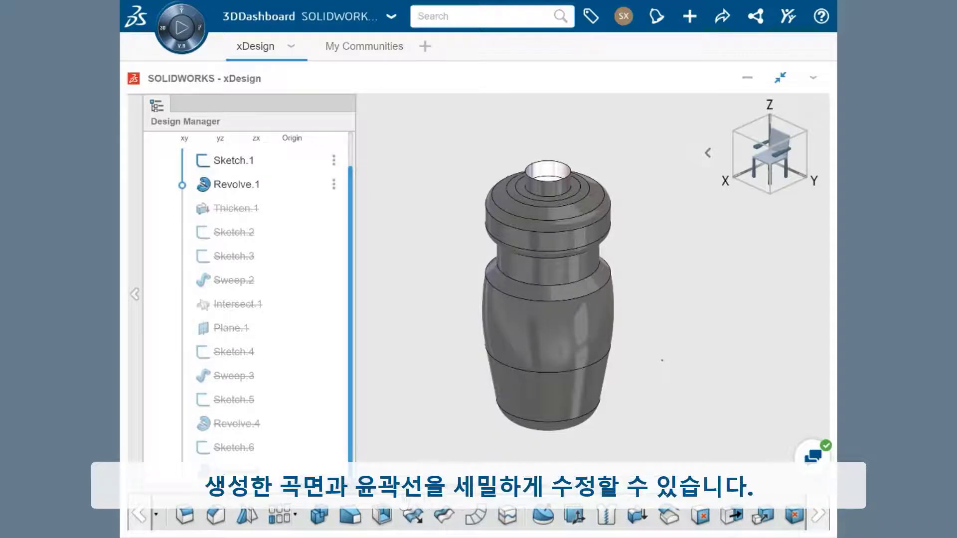
pyautogui.moveTo(443, 518)
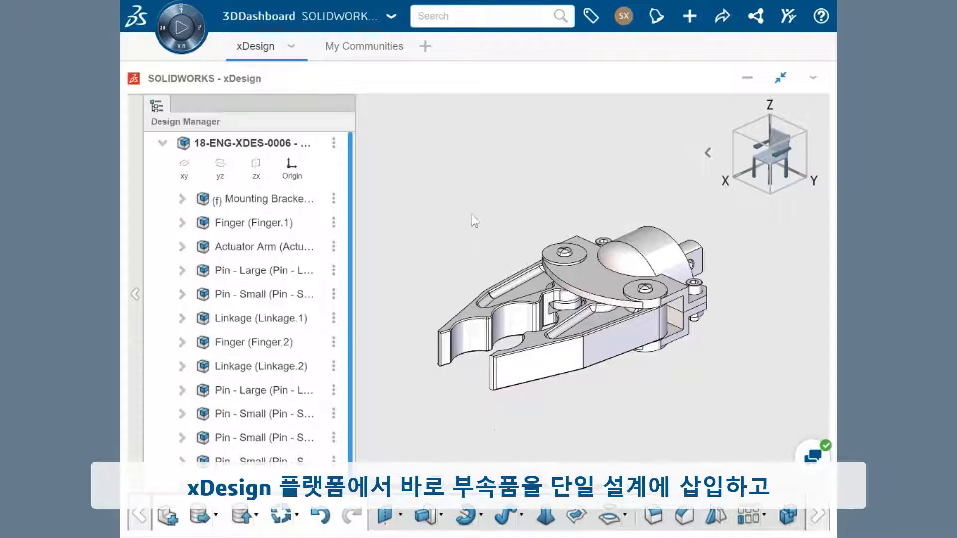
# - Insert another Finger part into the gripper and scroll to Finger.3 in the Design Manager
pyautogui.click(255, 342)
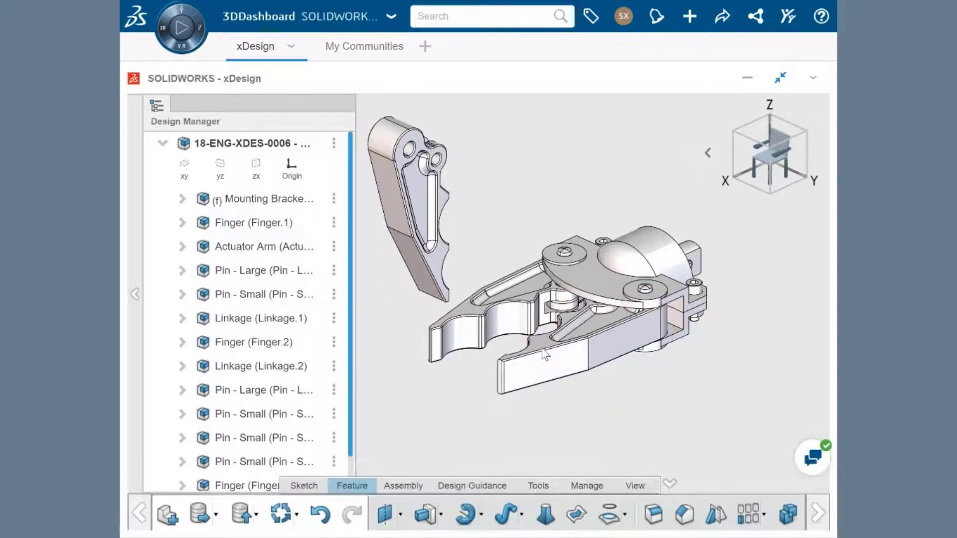
pyautogui.scroll(-3)
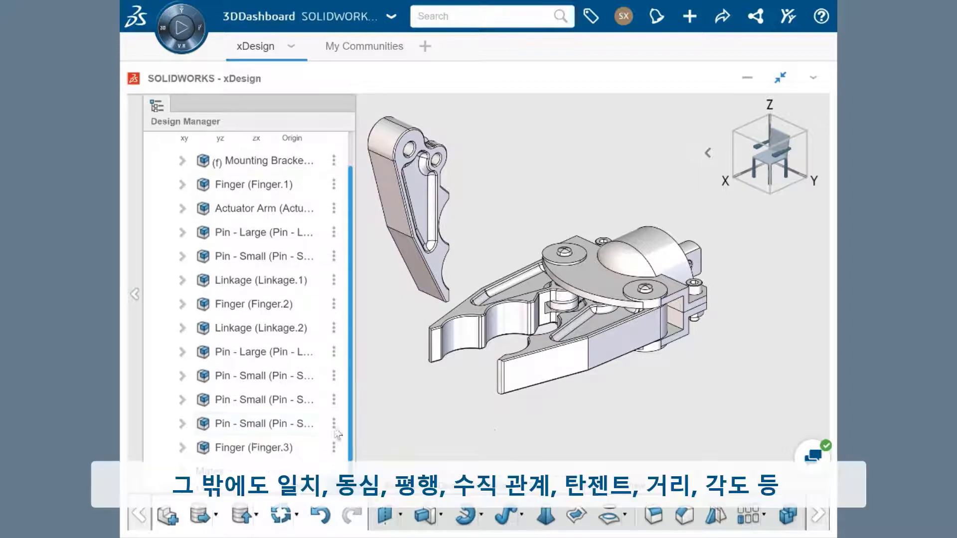
pyautogui.scroll(-3)
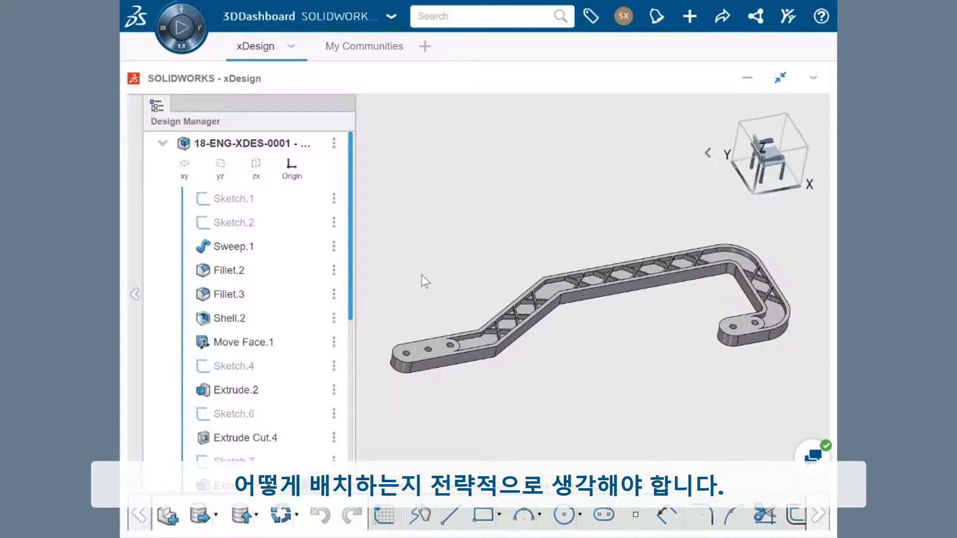
pyautogui.moveTo(526, 248)
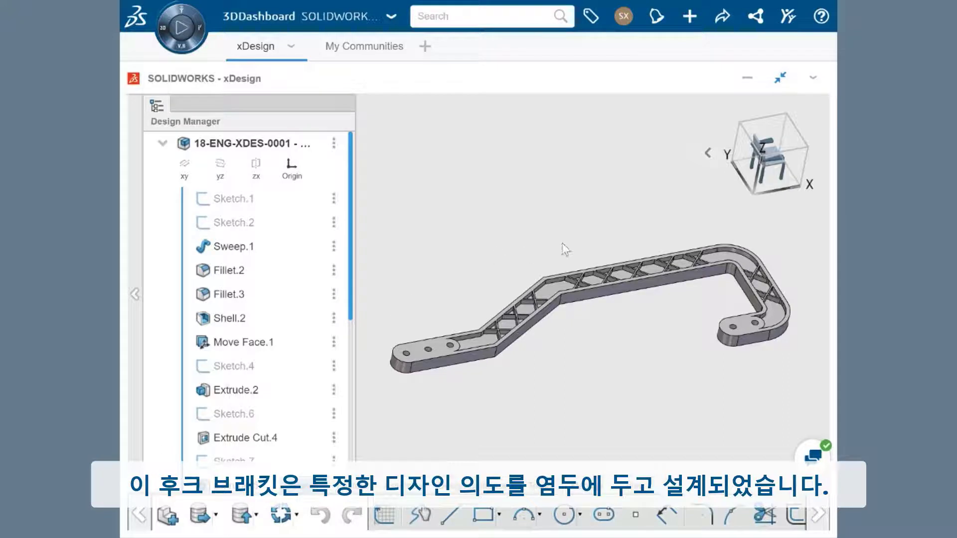
pyautogui.moveTo(423, 377)
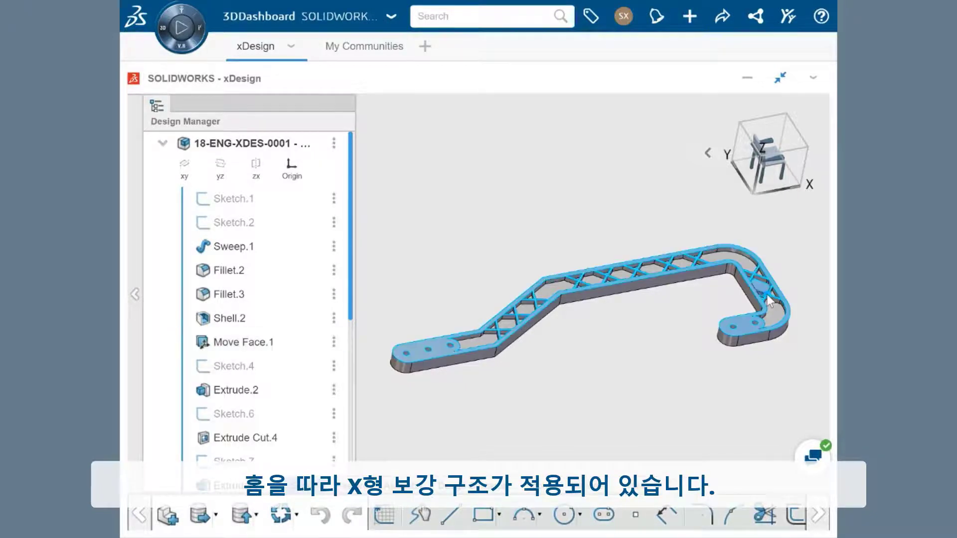
pyautogui.click(671, 320)
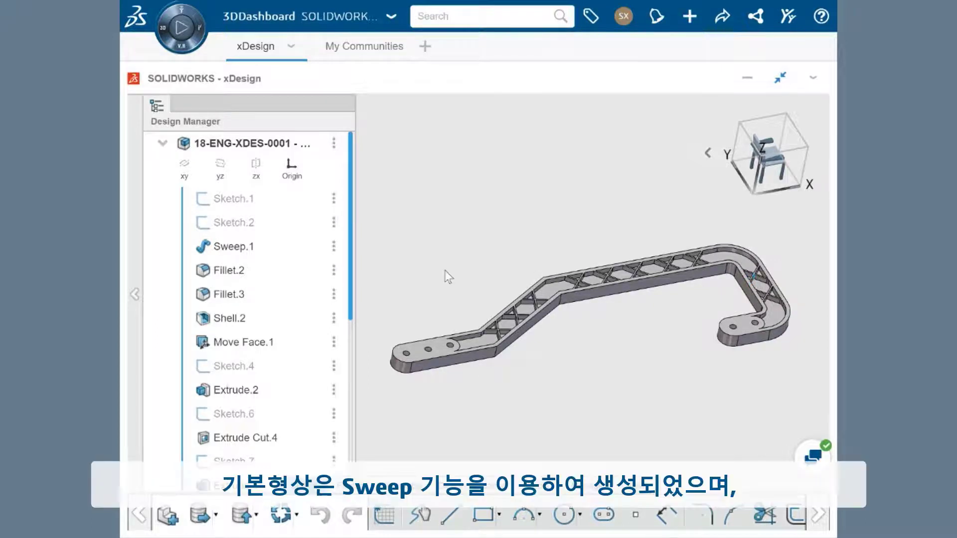
pyautogui.click(233, 247)
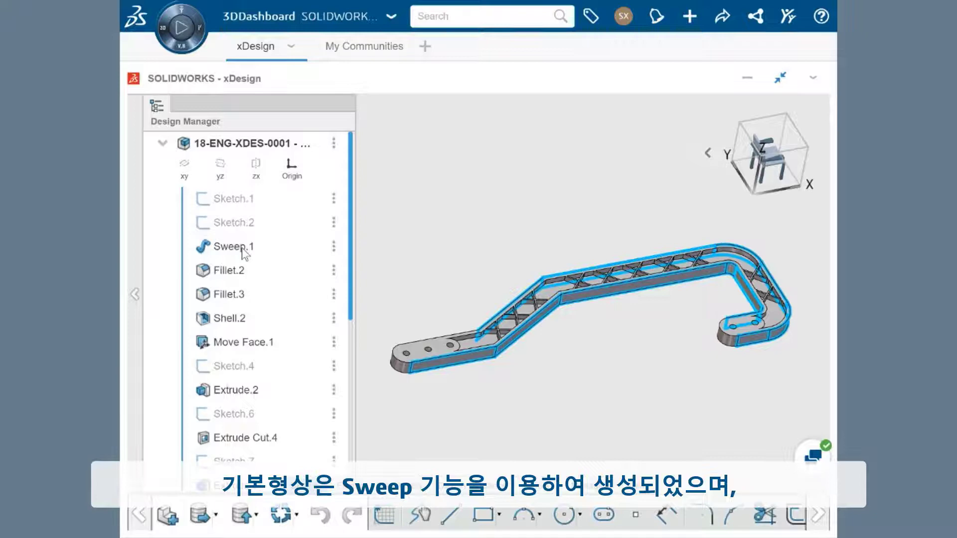
pyautogui.click(232, 198)
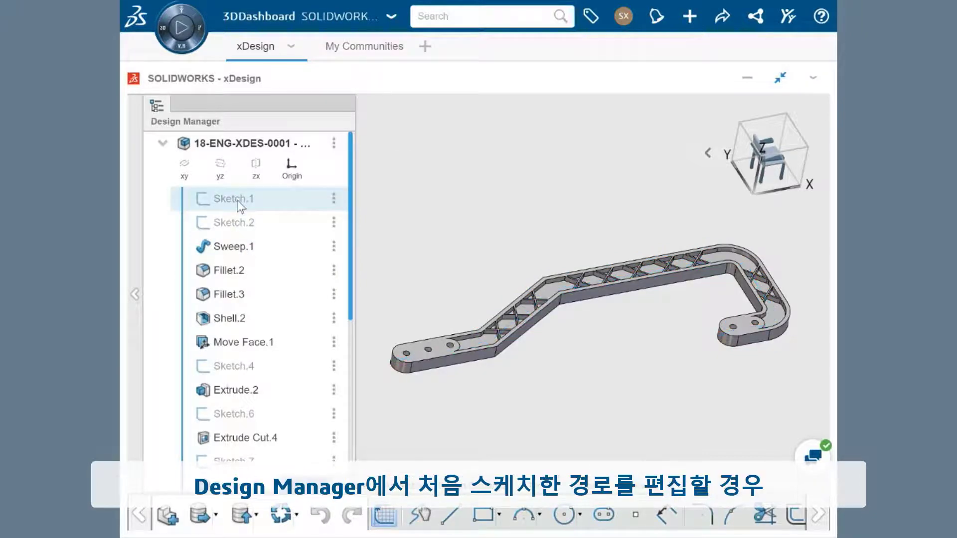
# - Change the path sketch's long segment from 150 mm to 180 mm and rebuild the bracket
pyautogui.doubleClick(233, 199)
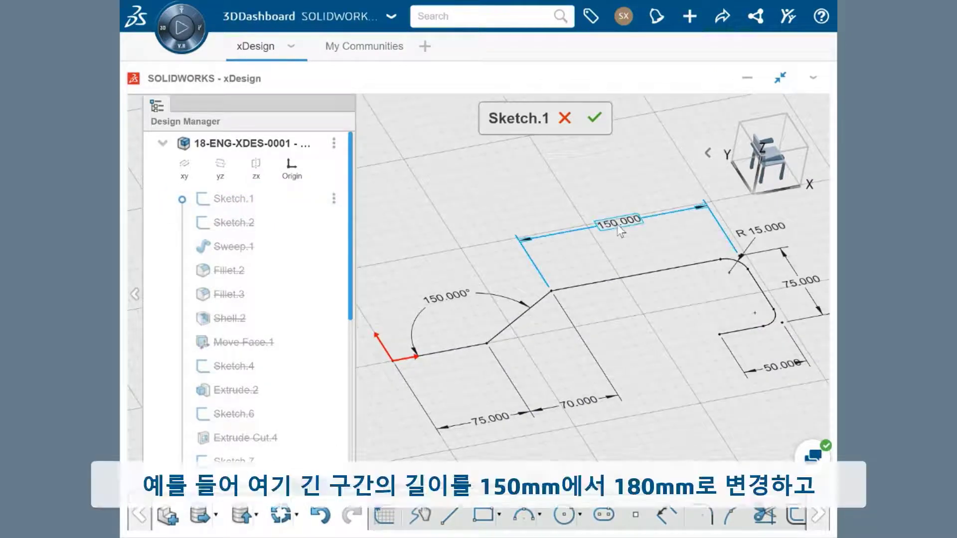
pyautogui.doubleClick(619, 221)
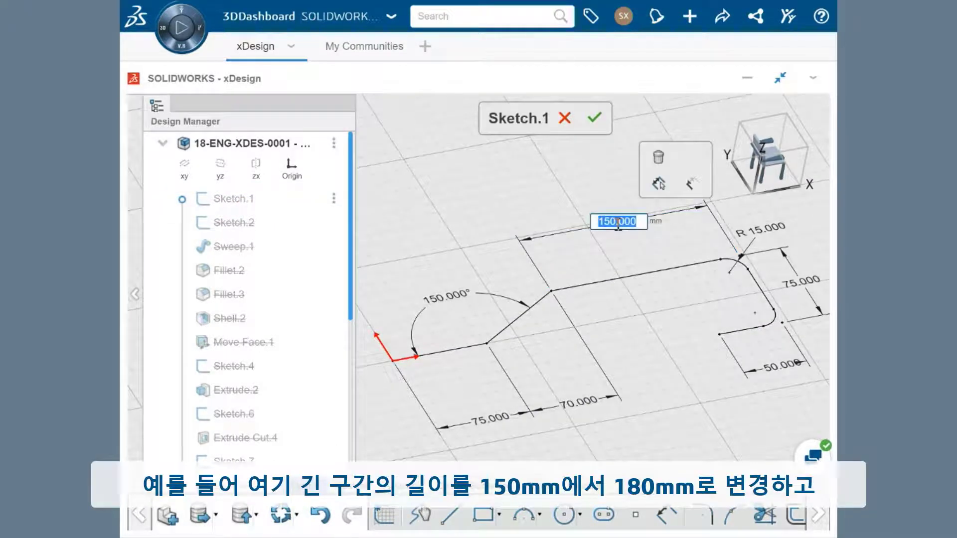
pyautogui.write('180')
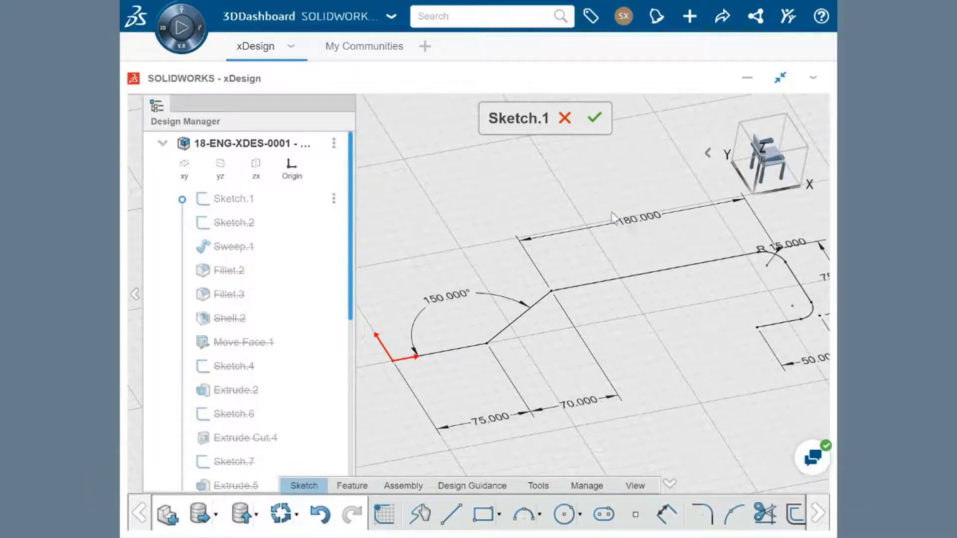
pyautogui.click(597, 118)
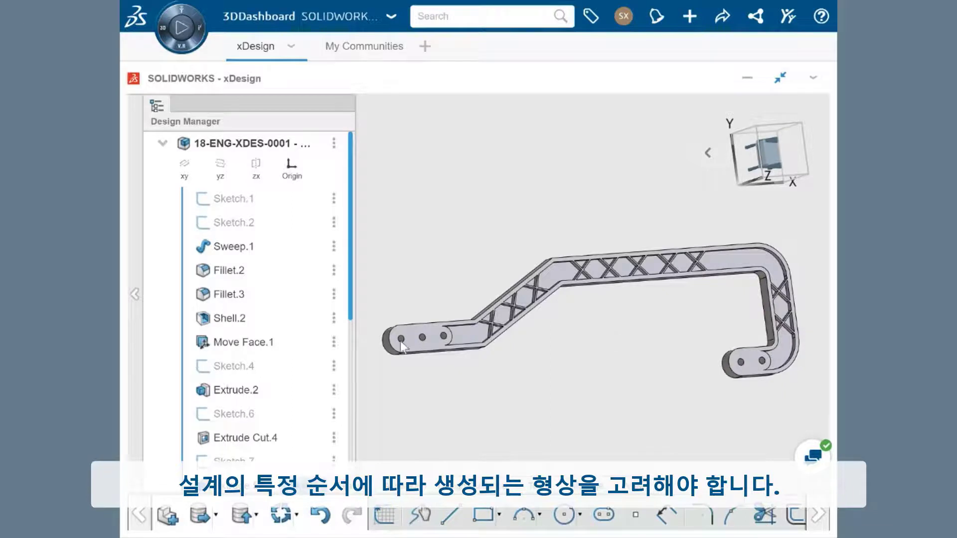
pyautogui.scroll(-3)
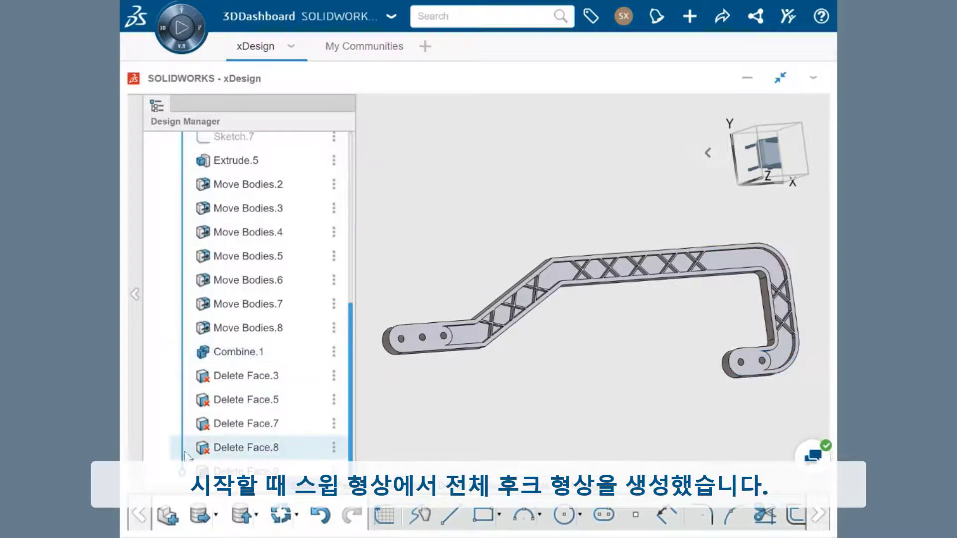
pyautogui.scroll(3)
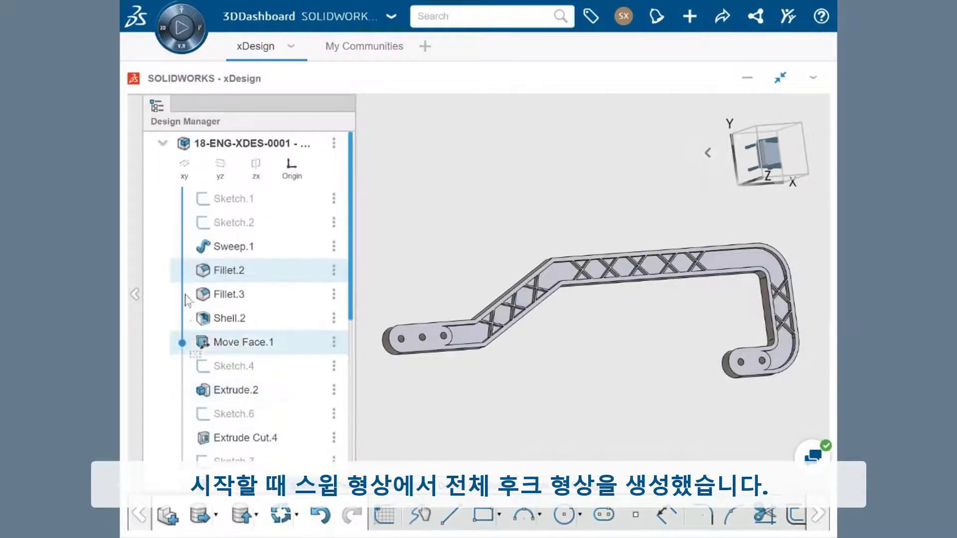
pyautogui.click(232, 247)
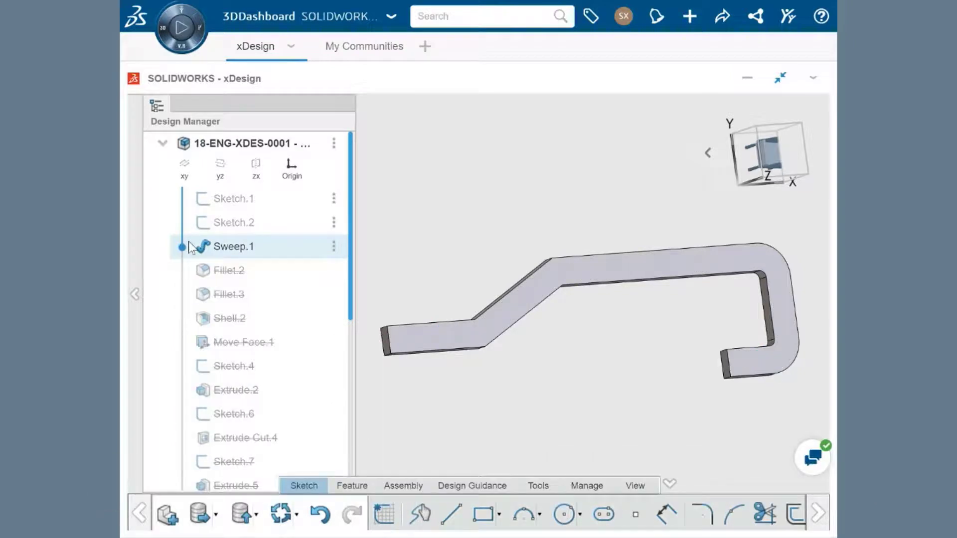
pyautogui.click(229, 294)
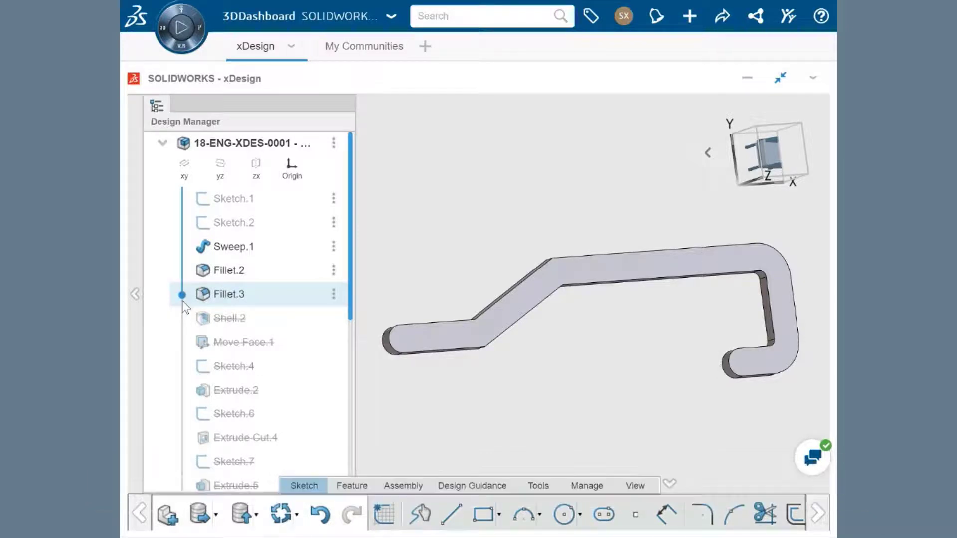
pyautogui.click(243, 342)
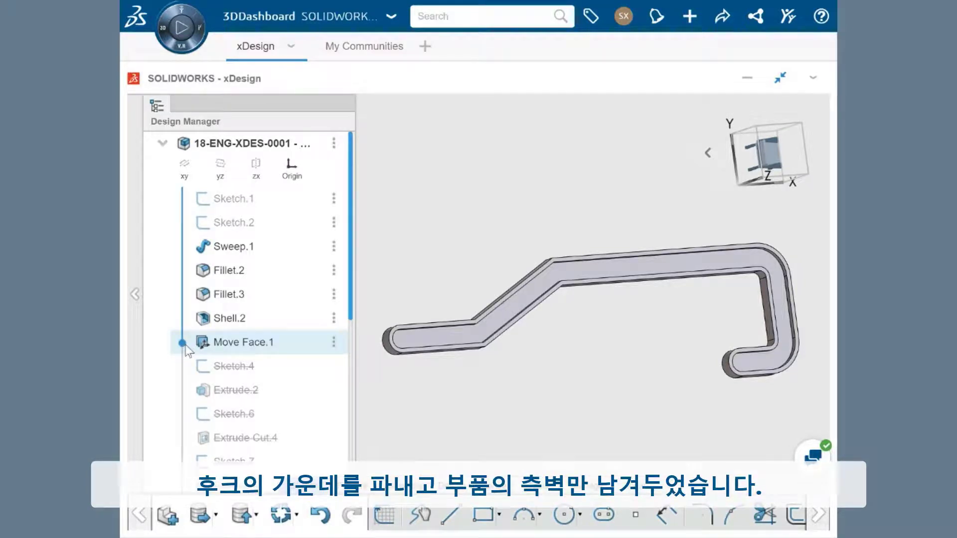
pyautogui.click(245, 438)
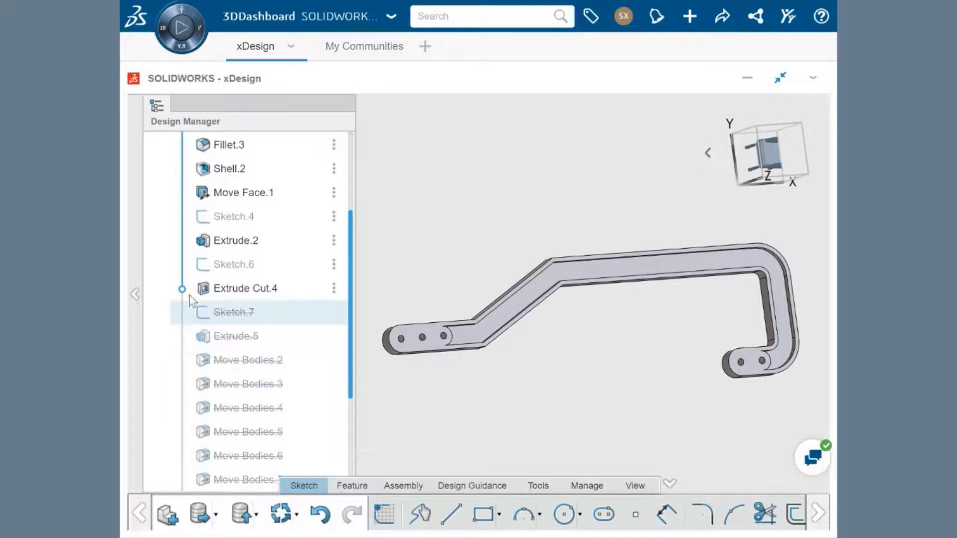
pyautogui.click(236, 336)
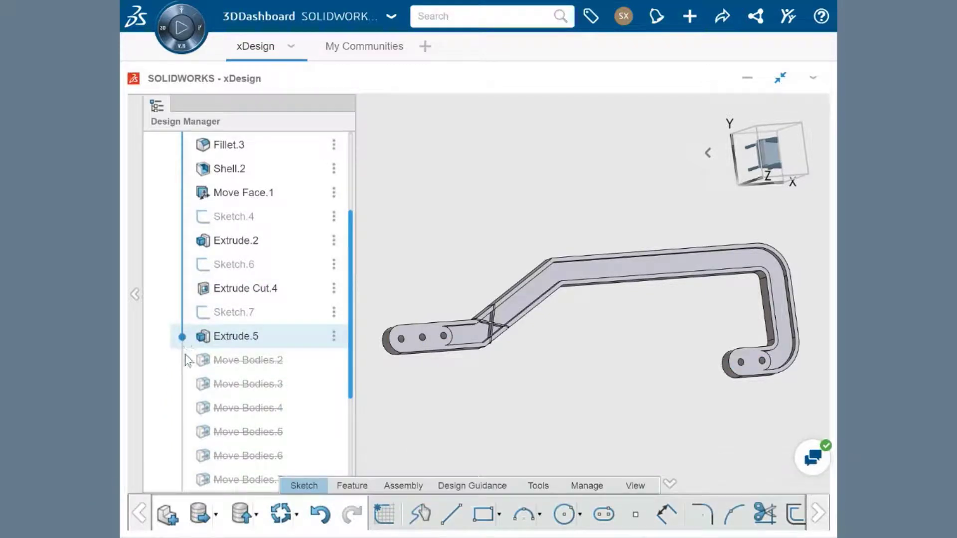
pyautogui.scroll(-3)
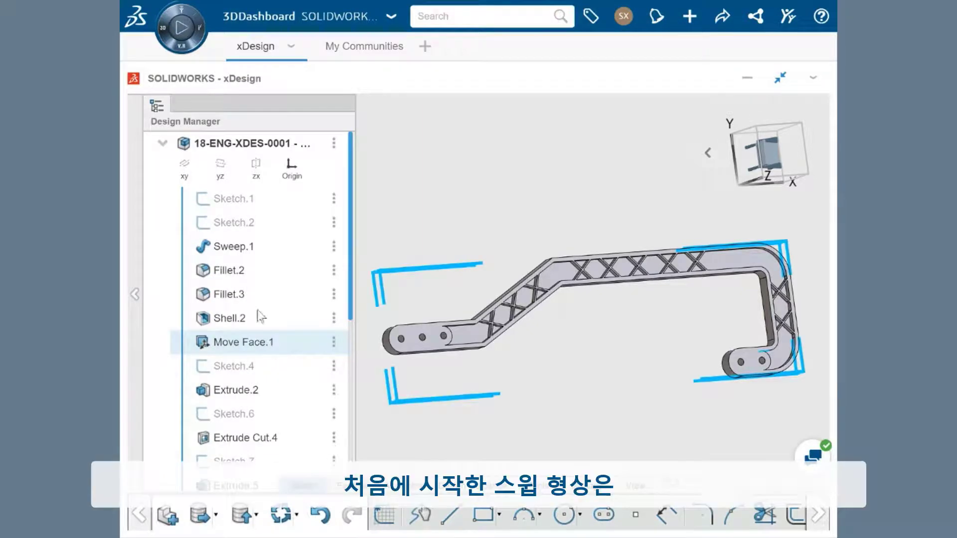
pyautogui.click(235, 199)
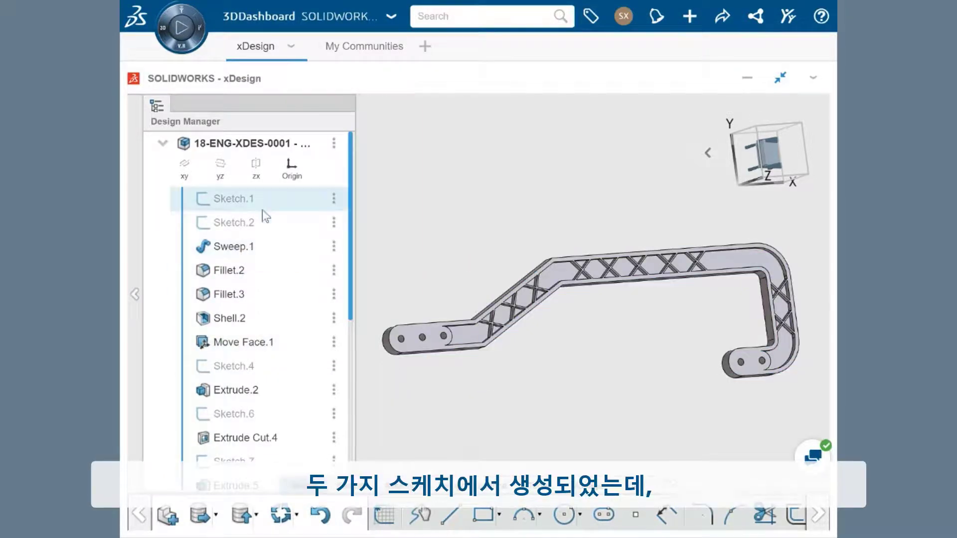
pyautogui.click(233, 199)
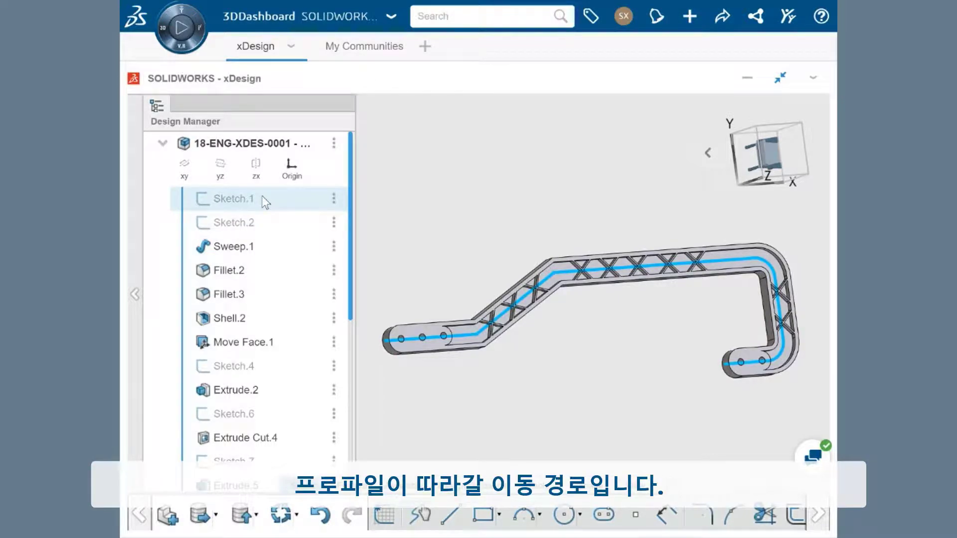
pyautogui.doubleClick(233, 198)
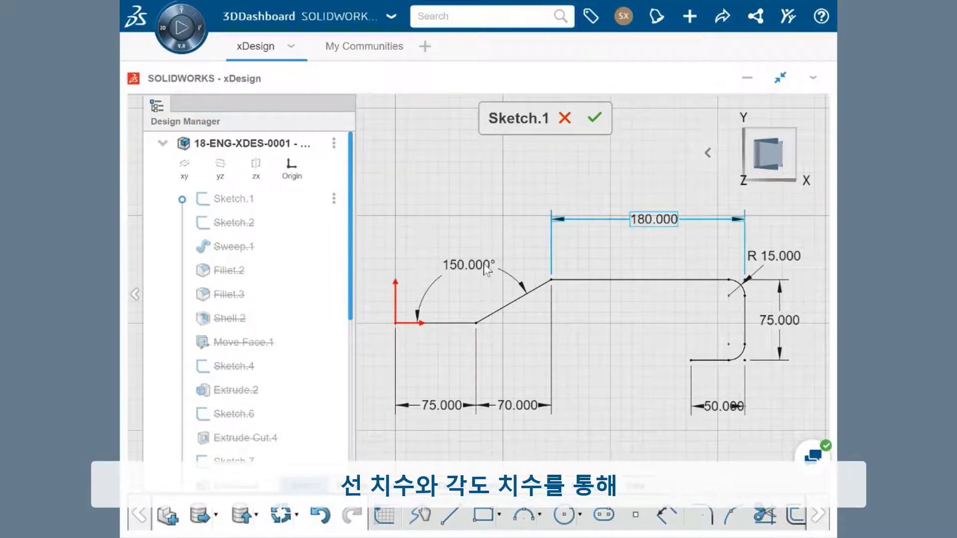
pyautogui.click(469, 265)
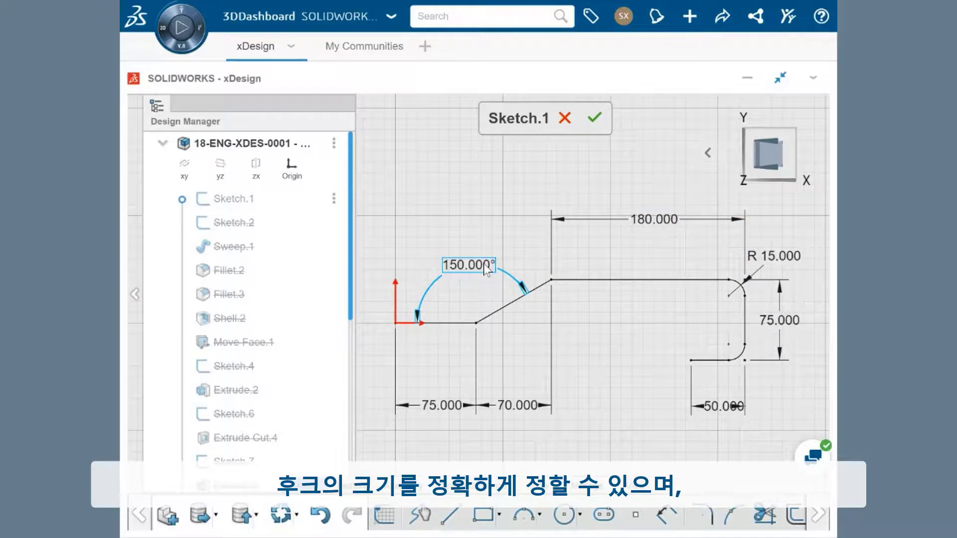
pyautogui.moveTo(738, 287)
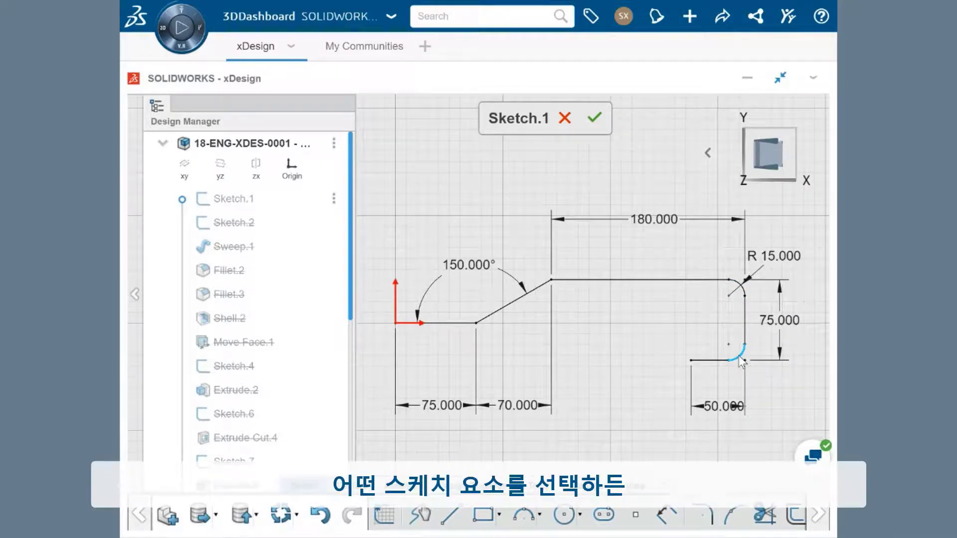
pyautogui.click(741, 350)
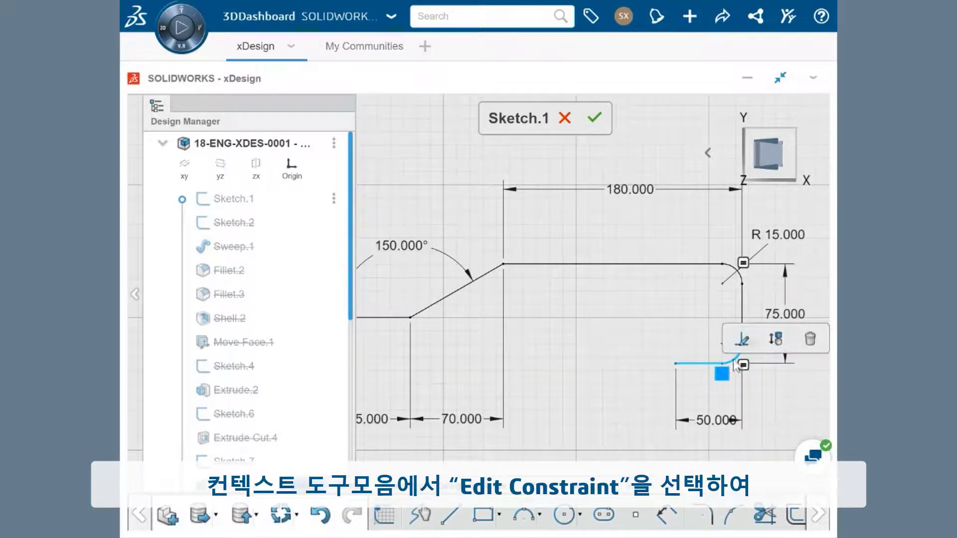
pyautogui.moveTo(741, 339)
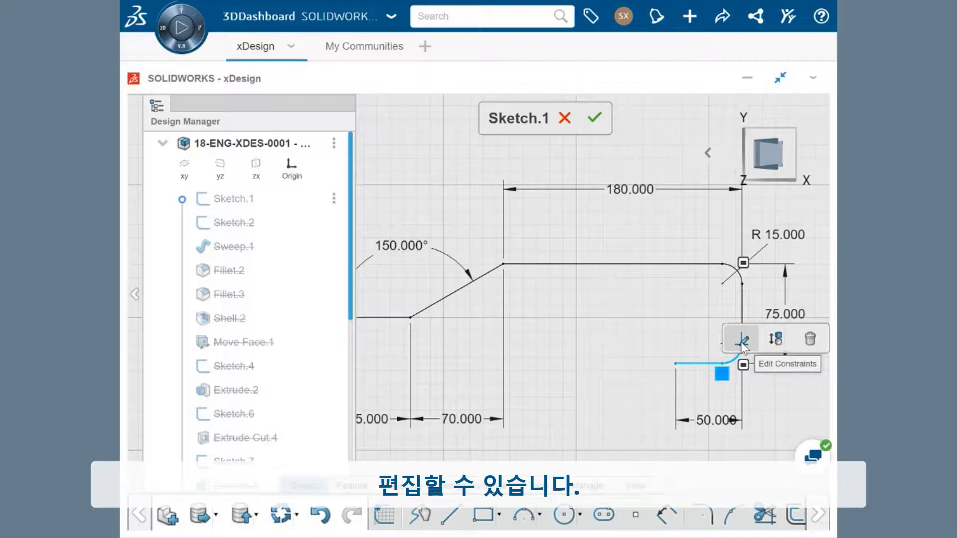
pyautogui.click(741, 339)
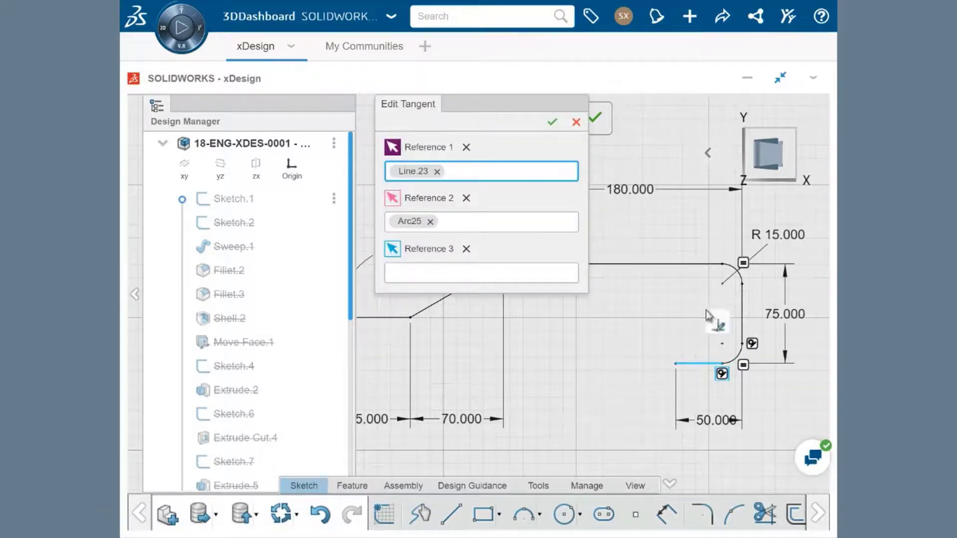
pyautogui.click(575, 122)
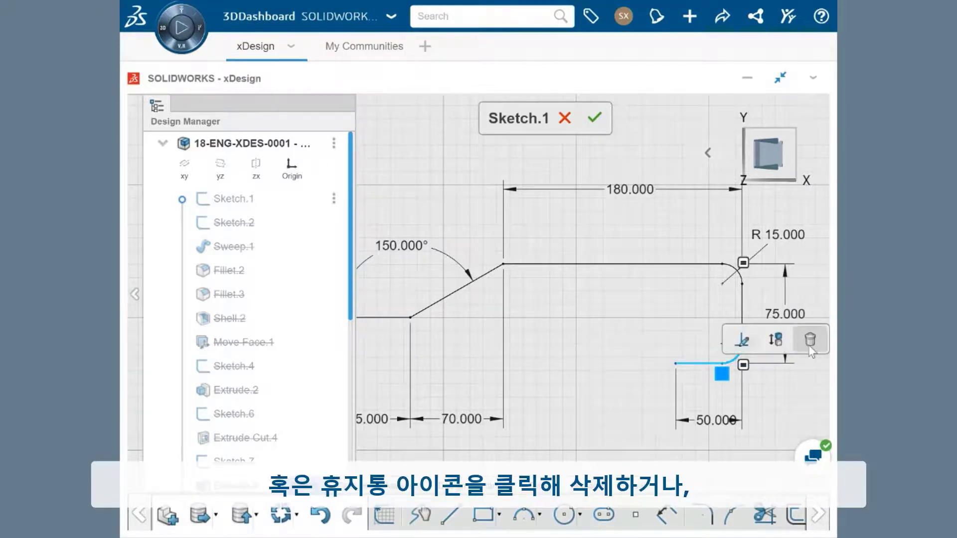
pyautogui.moveTo(809, 339)
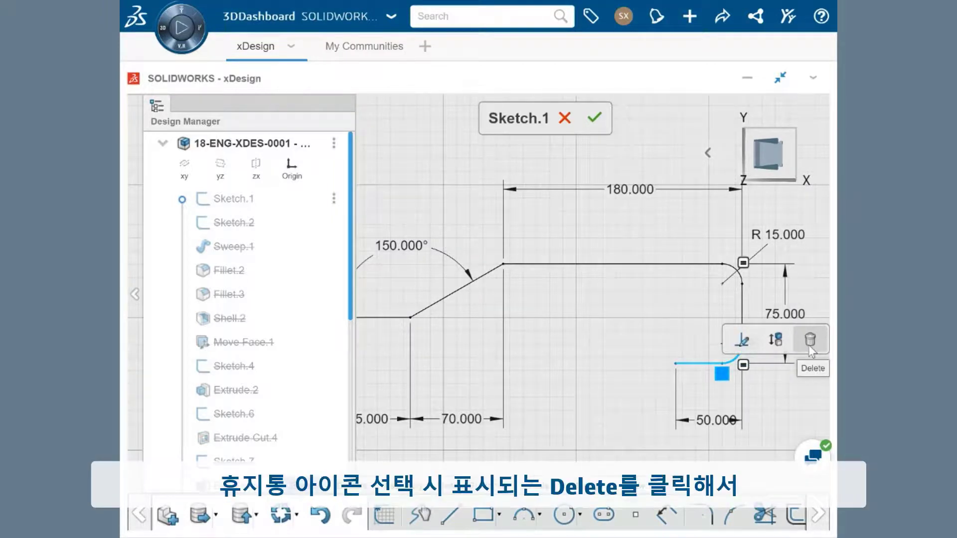
pyautogui.click(810, 340)
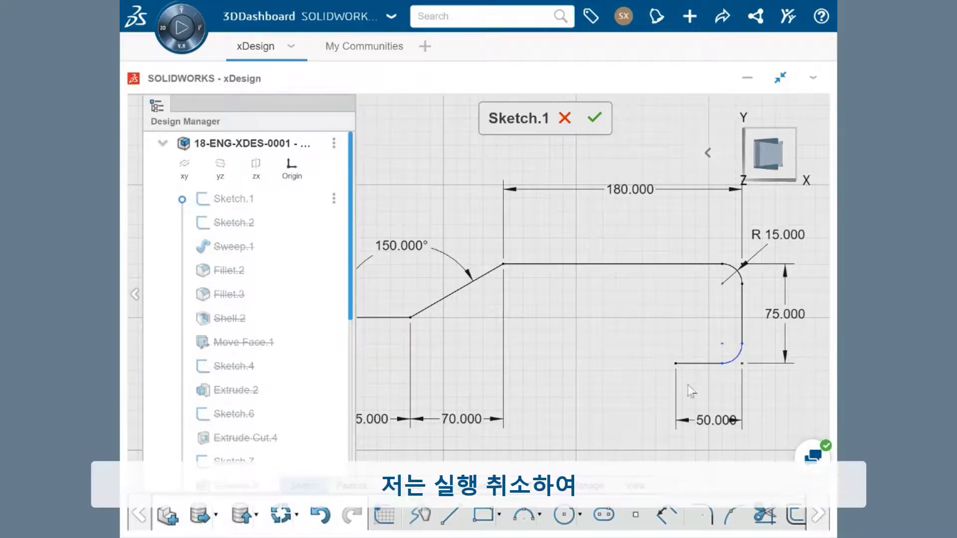
pyautogui.click(320, 516)
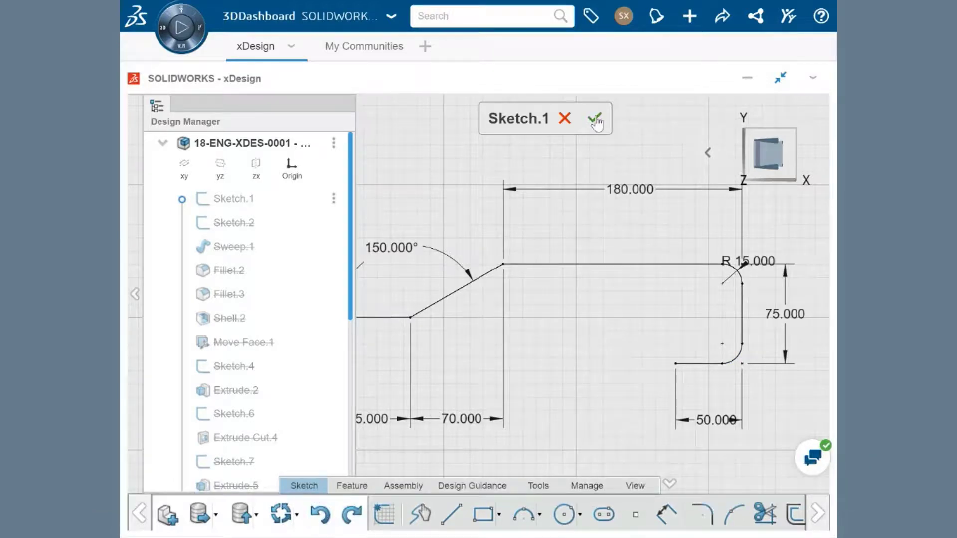
# - Confirm the Sketch.1 edit and open the mounting-hole Sketch.4 for editing
pyautogui.click(597, 117)
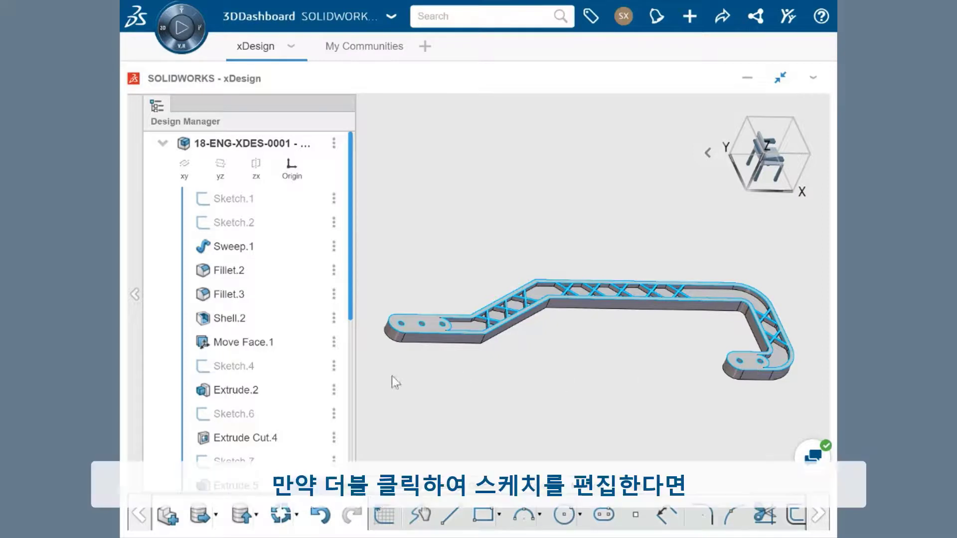
pyautogui.doubleClick(232, 366)
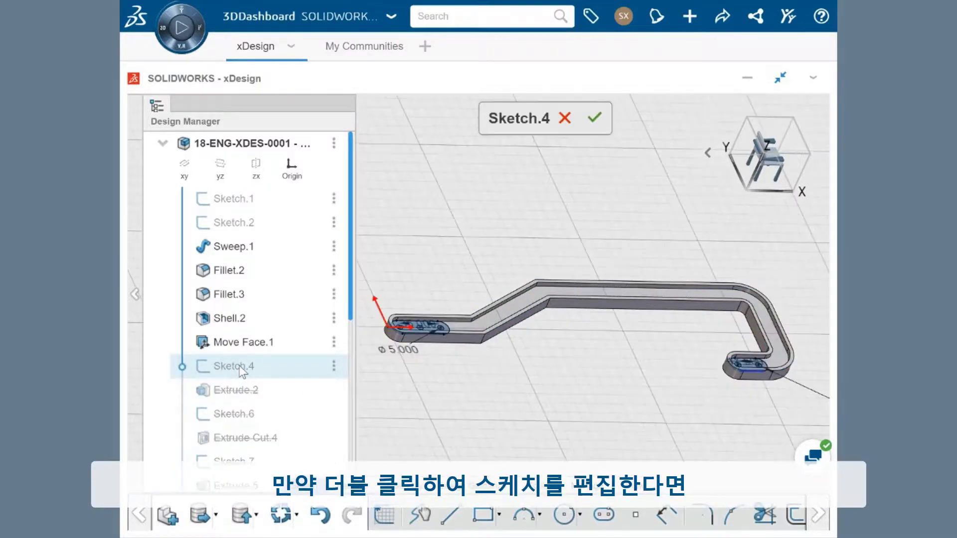
pyautogui.doubleClick(233, 365)
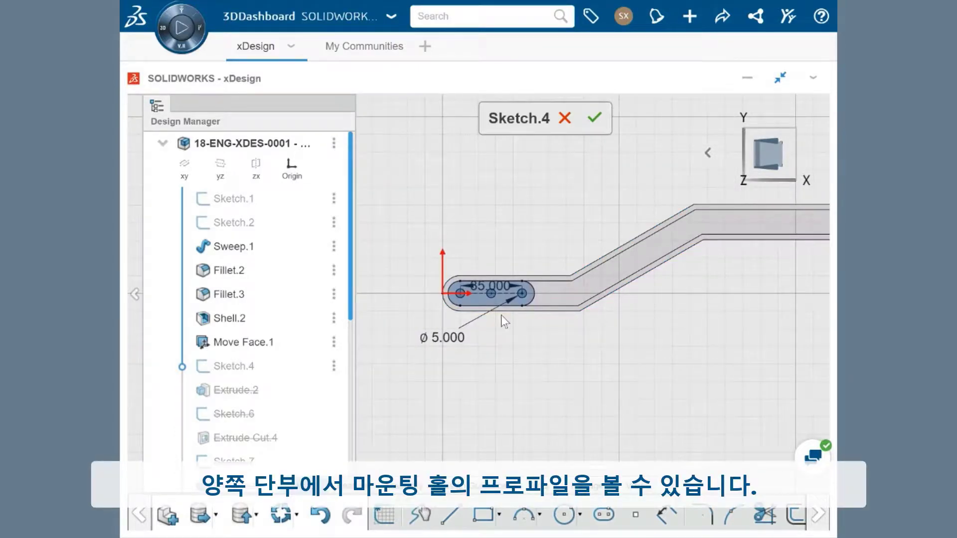
# - Exit Sketch.4 and move the rollback bar to Extrude Cut.4 showing the mounting holes
pyautogui.click(594, 117)
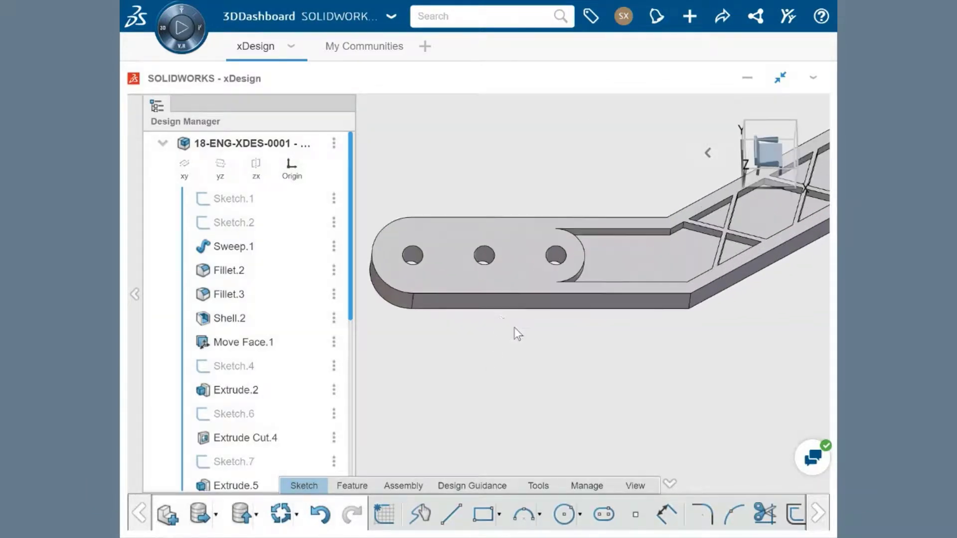
pyautogui.scroll(-3)
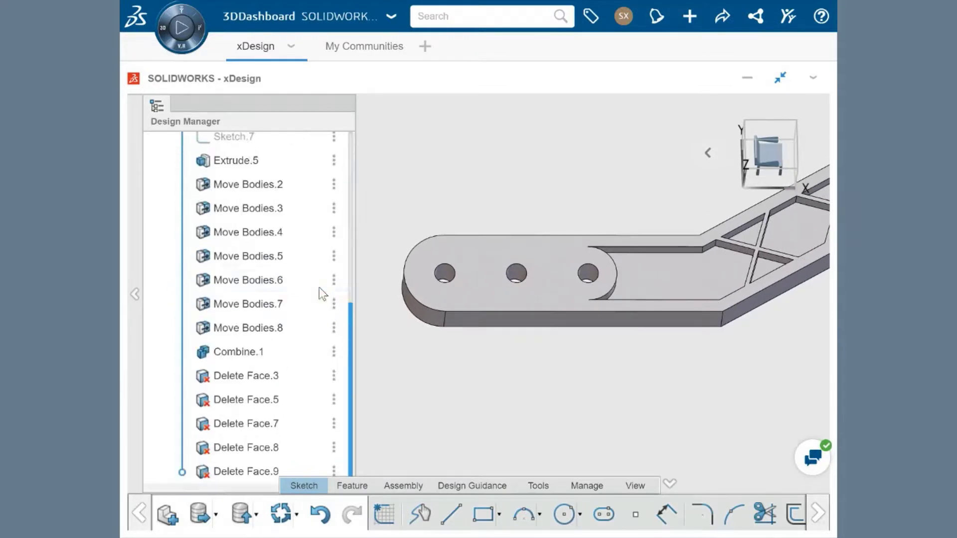
pyautogui.scroll(3)
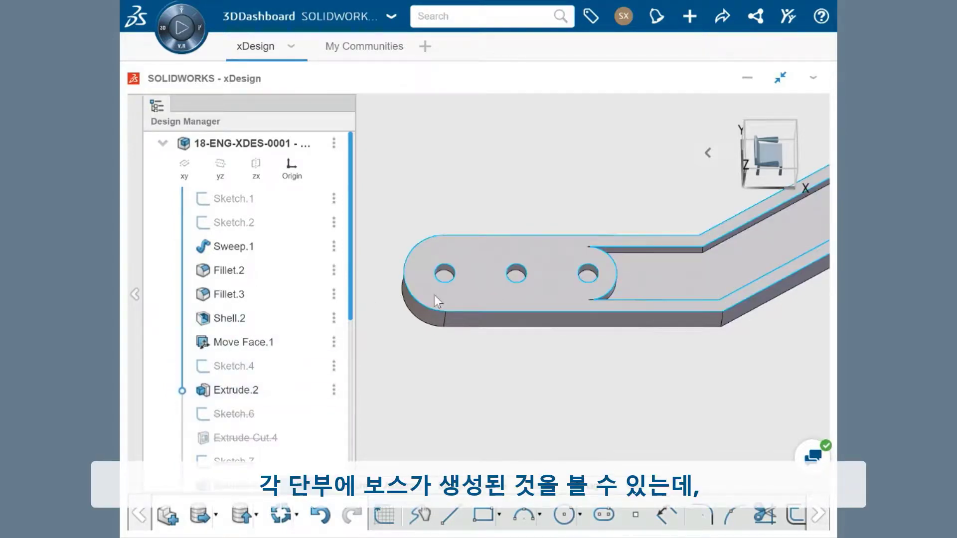
pyautogui.click(236, 390)
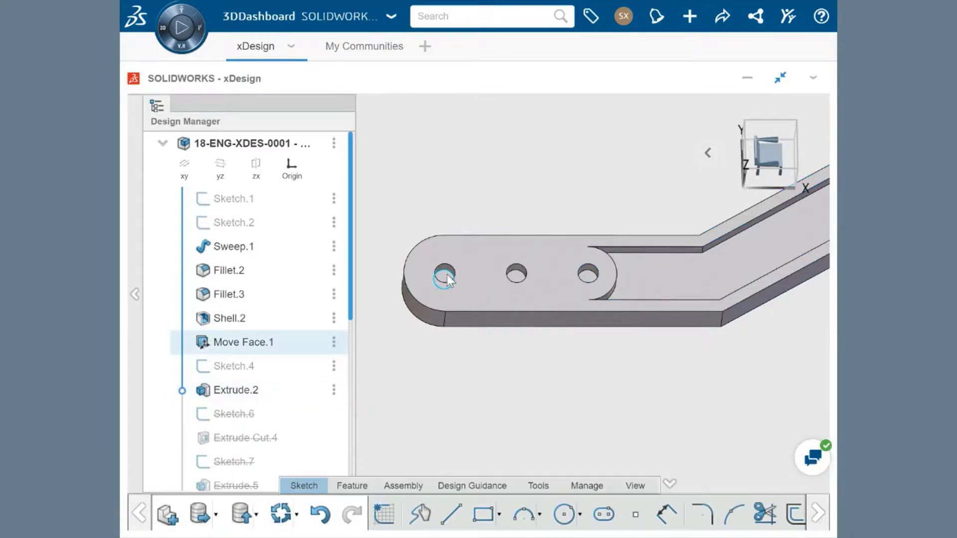
pyautogui.click(235, 390)
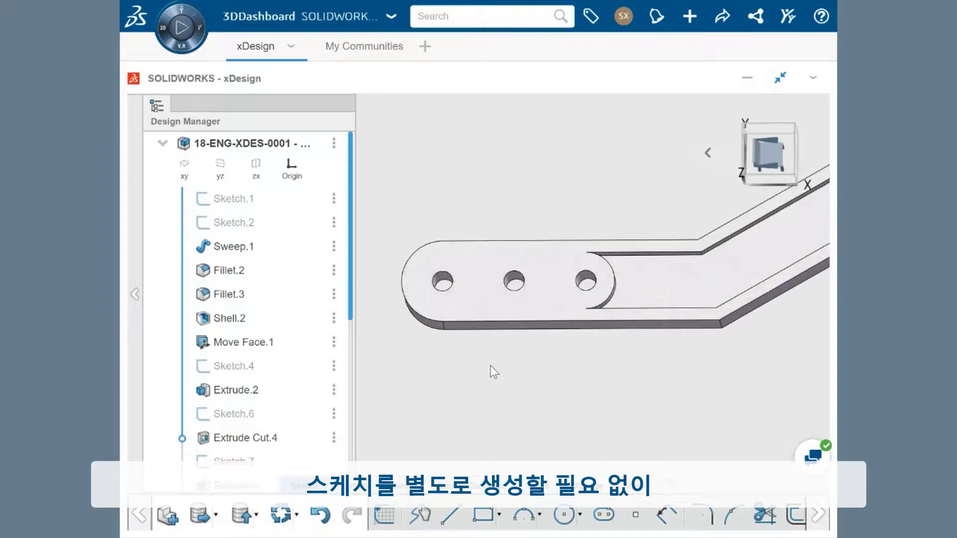
# - Highlight the shared Sketch.4 hole geometry on the bracket's end boss
pyautogui.click(235, 366)
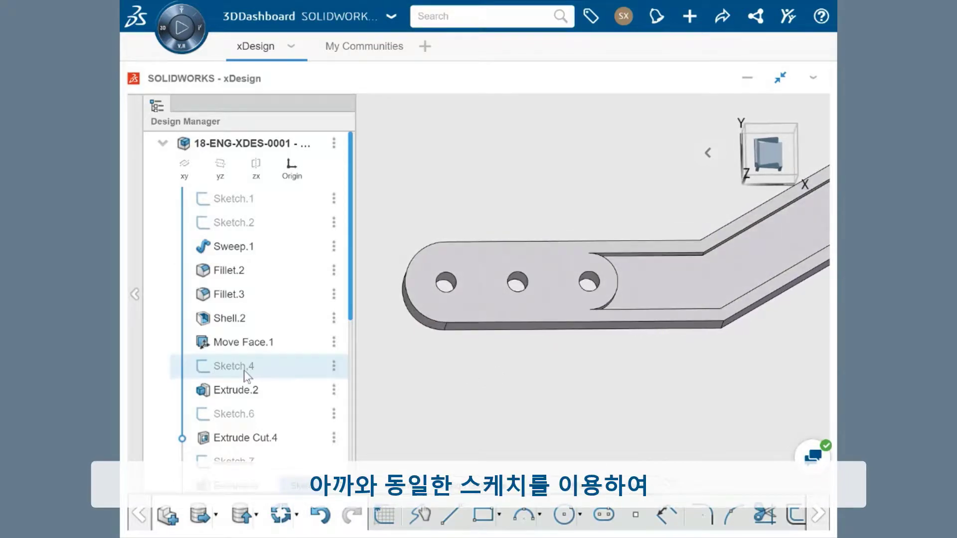
pyautogui.click(229, 366)
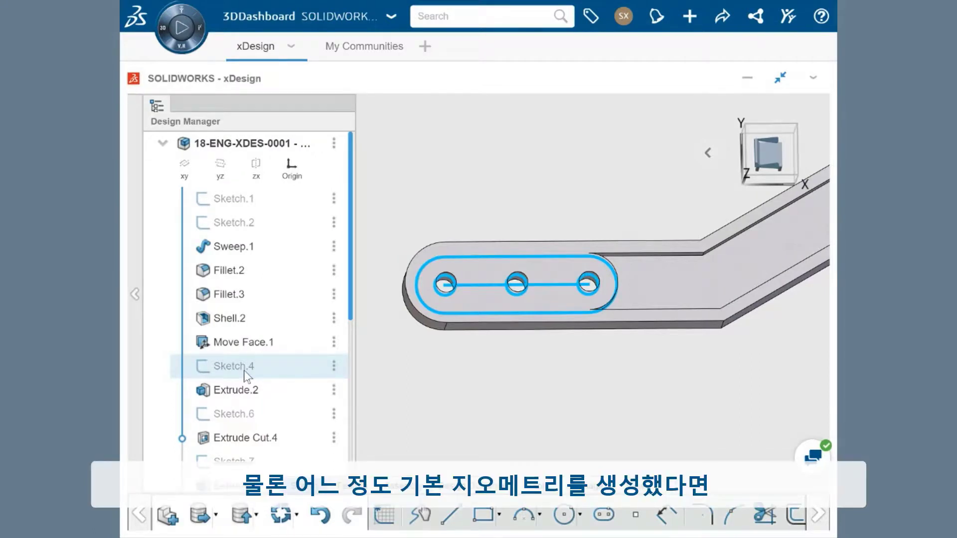
pyautogui.moveTo(465, 371)
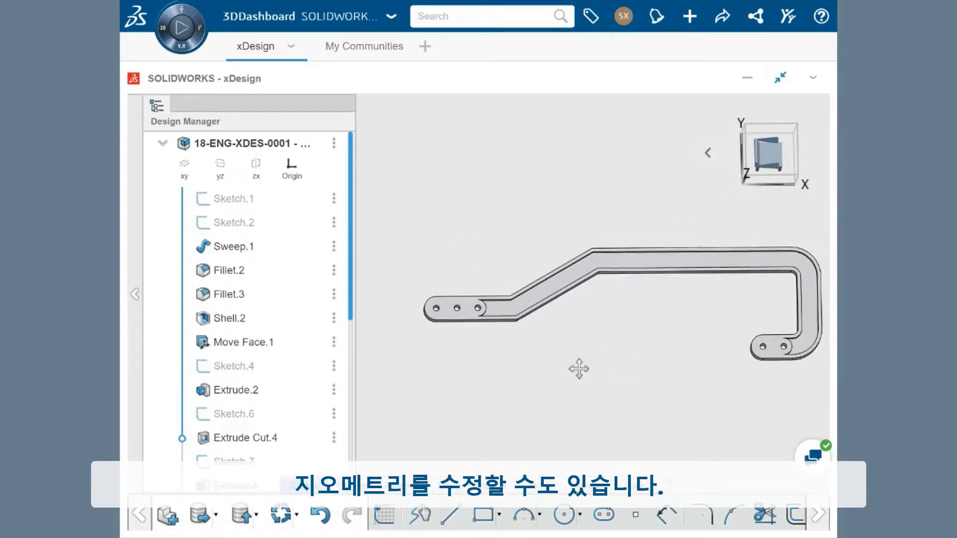
# - Roll the bracket history back to Fillet.3, showing the filleted swept path
pyautogui.click(235, 389)
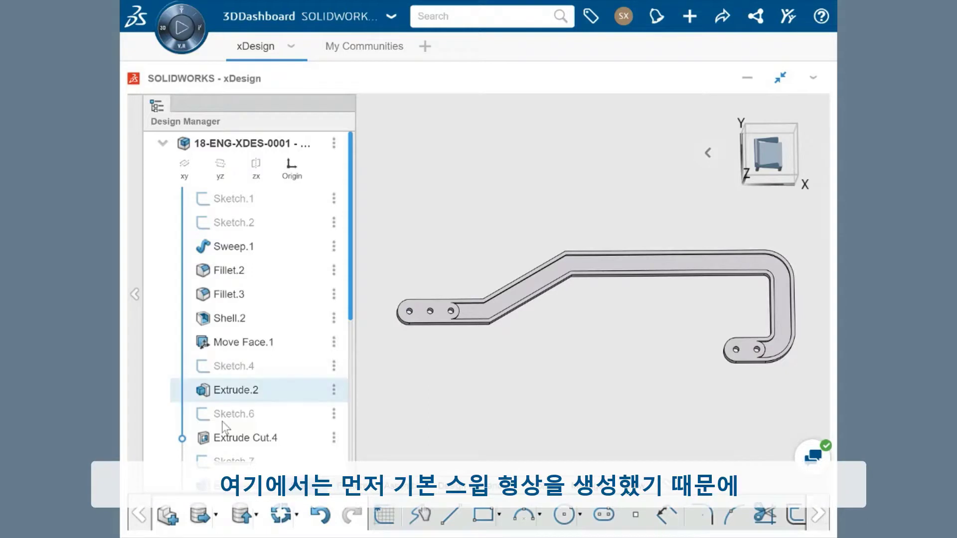
pyautogui.click(233, 246)
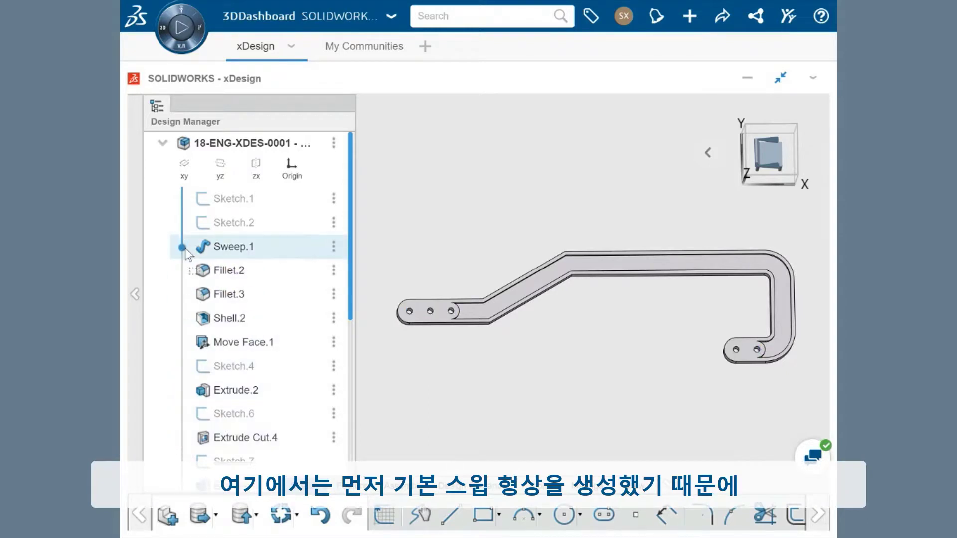
pyautogui.click(229, 270)
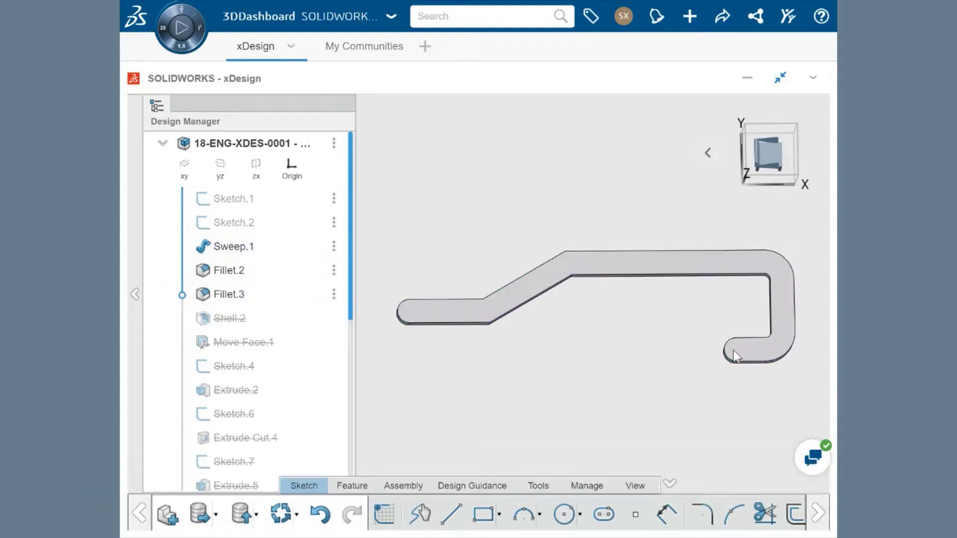
# - Roll forward to Shell.2 and select the shell feature in the history
pyautogui.click(226, 294)
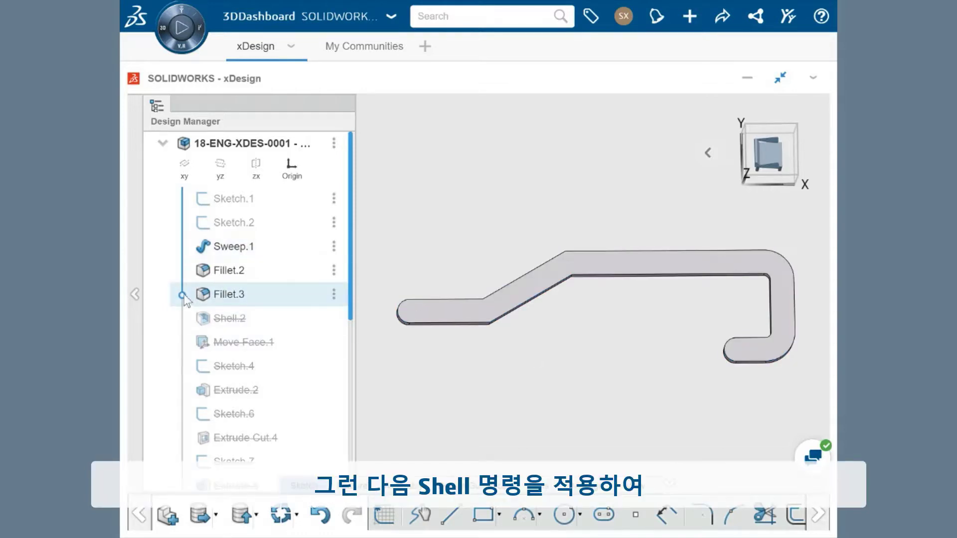
pyautogui.click(229, 318)
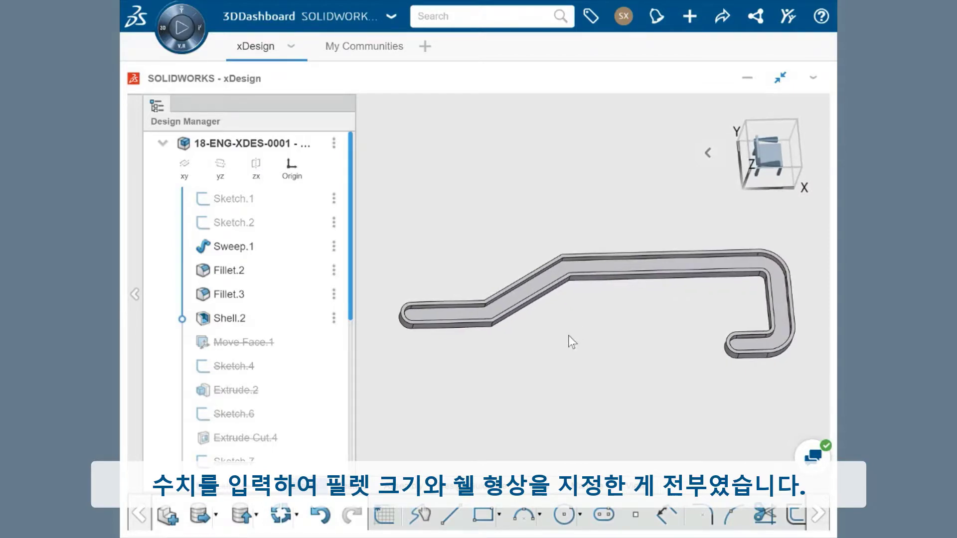
pyautogui.click(230, 318)
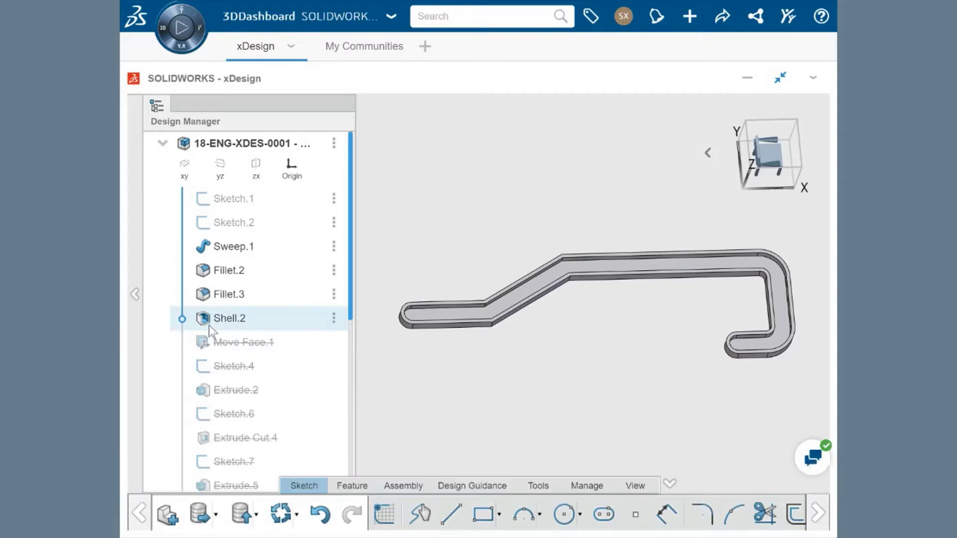
pyautogui.scroll(-3)
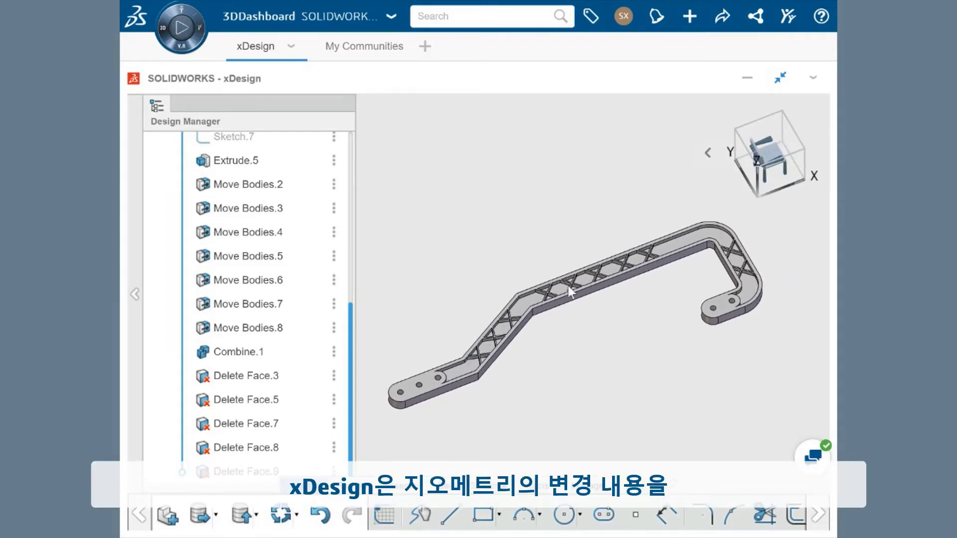
pyautogui.click(247, 423)
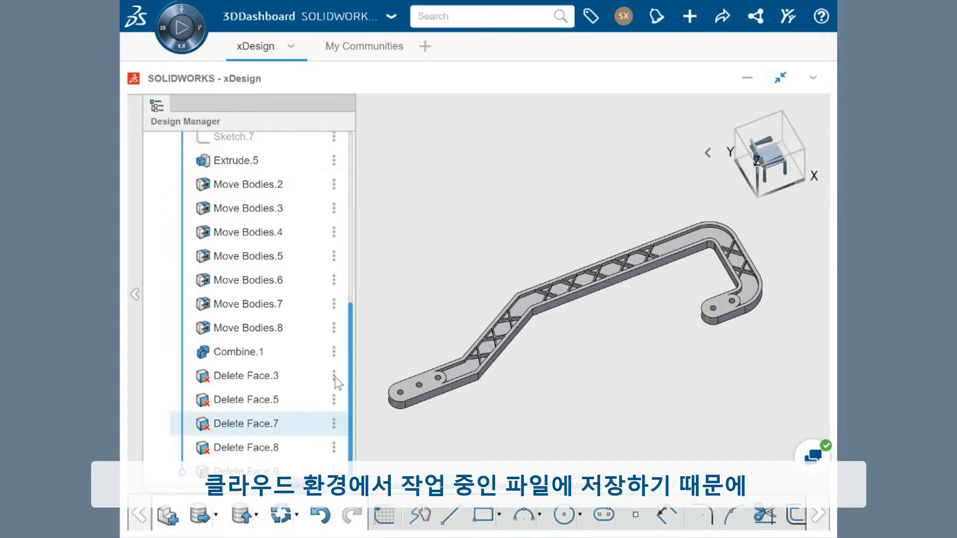
pyautogui.scroll(3)
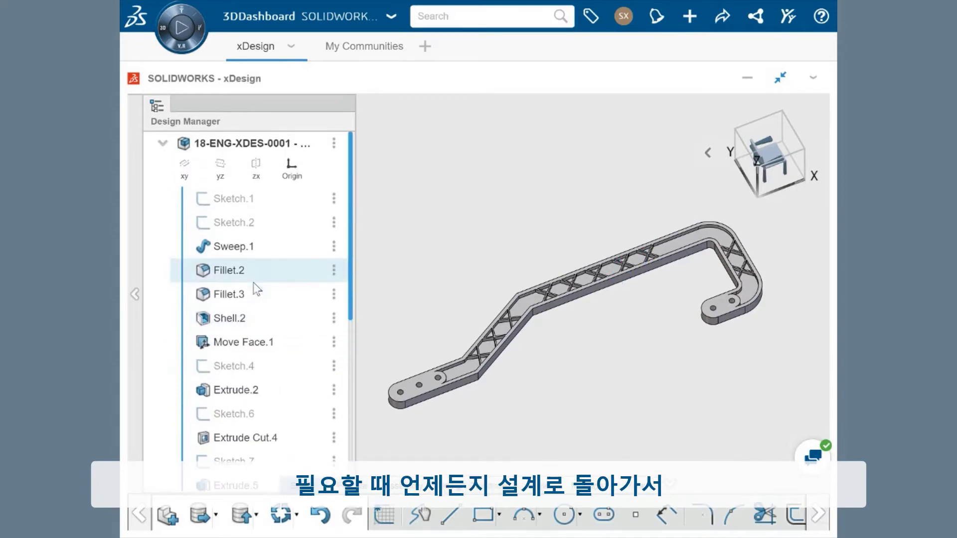
pyautogui.click(475, 231)
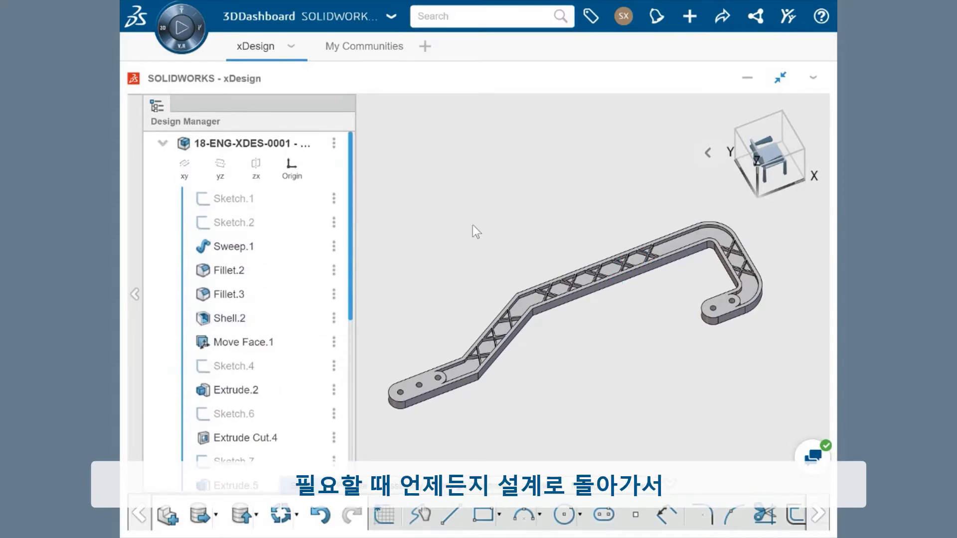